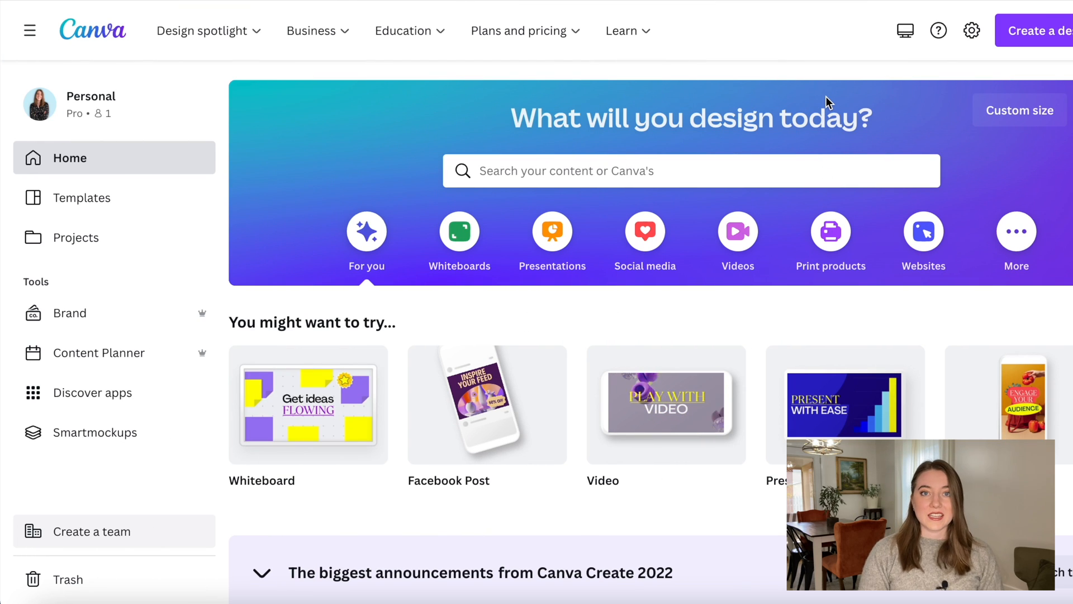
{"action": "mouse_move", "coordinate": [839, 90]}
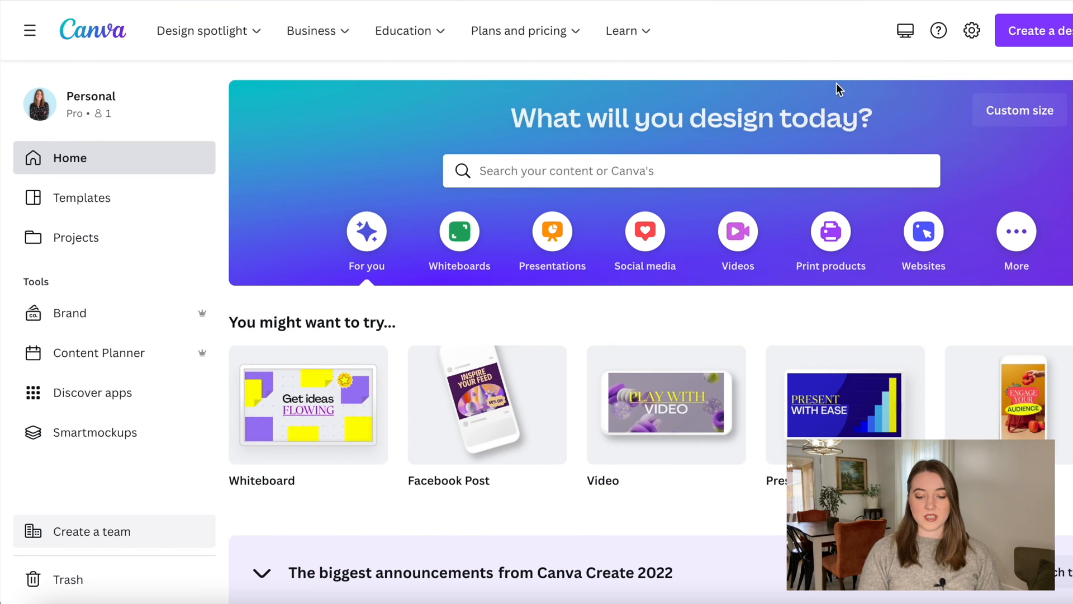
{"action": "mouse_move", "coordinate": [789, 40]}
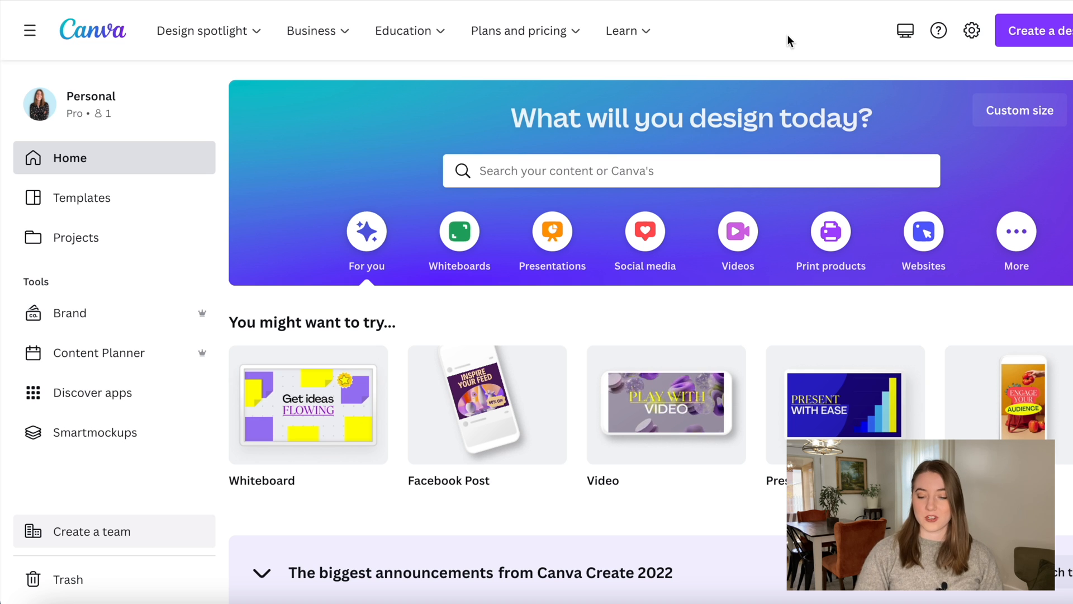
{"action": "mouse_move", "coordinate": [1059, 61]}
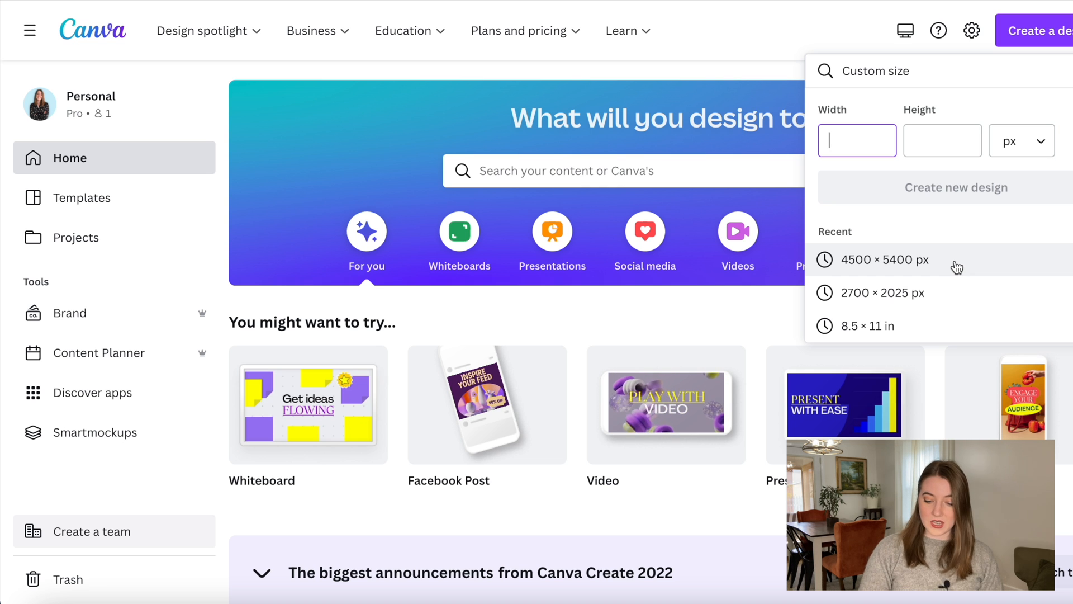
Create a 4500 × 5400 px design and stack the second heading beneath the first
{"action": "left_click", "coordinate": [885, 260]}
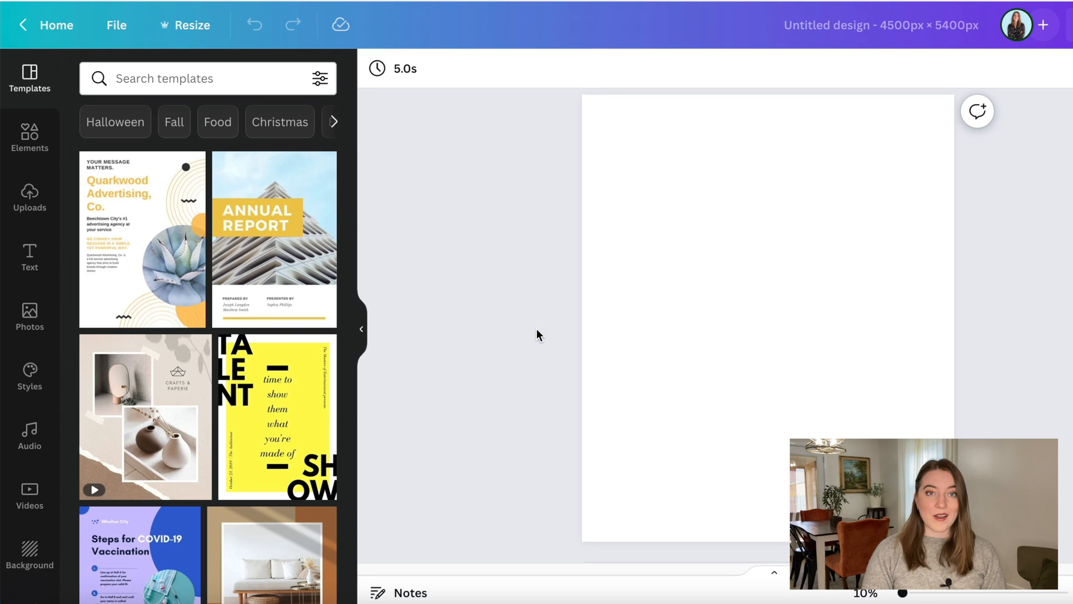
{"action": "mouse_move", "coordinate": [540, 246]}
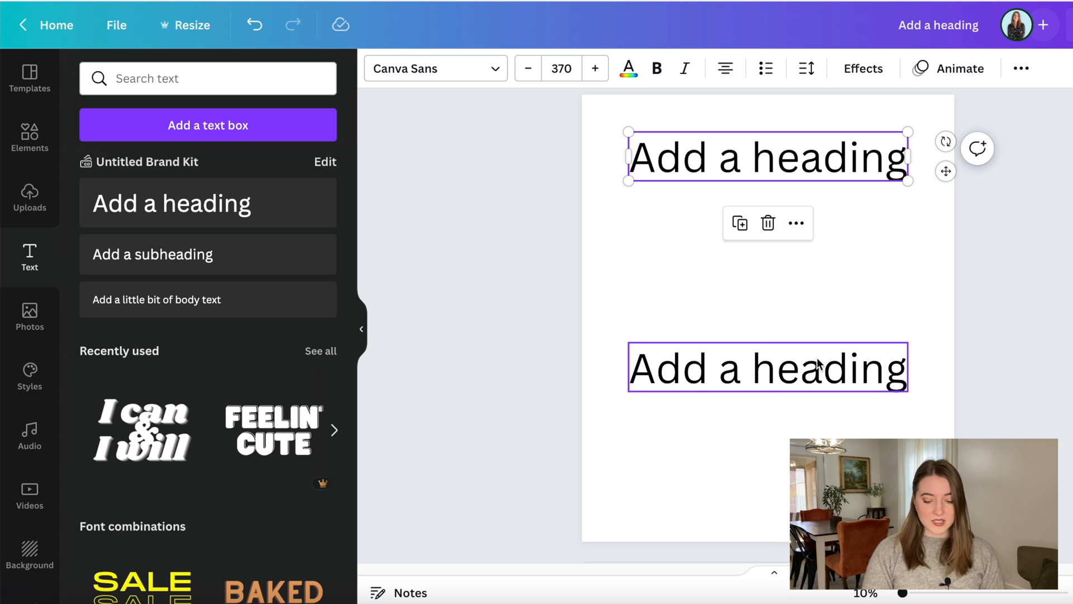
{"action": "left_click_drag", "start_coordinate": [767, 368], "coordinate": [766, 219]}
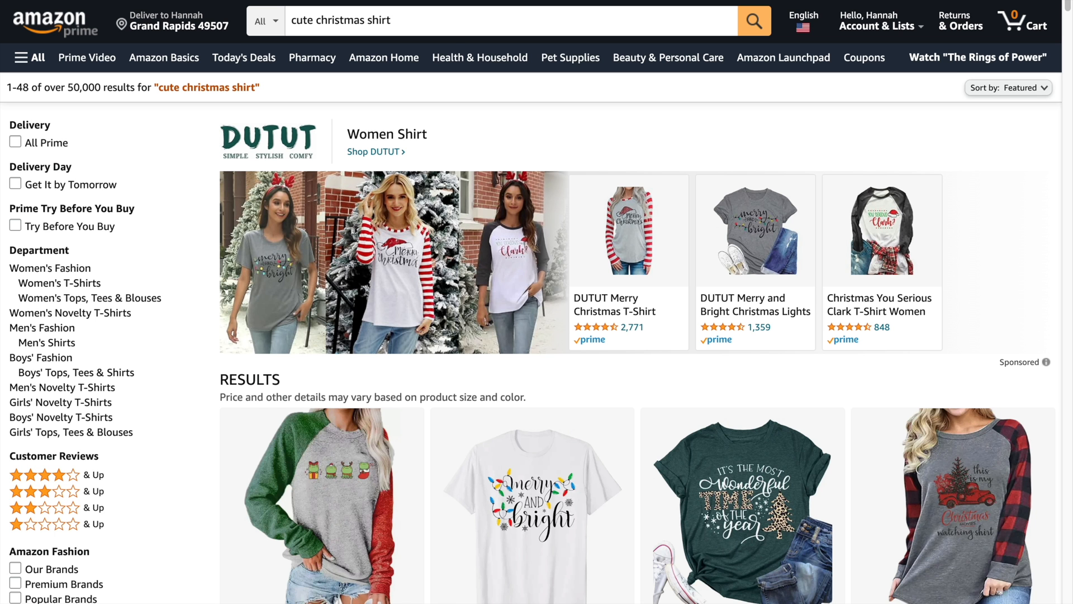
{"action": "scroll", "scroll_direction": "down", "scroll_amount": 3}
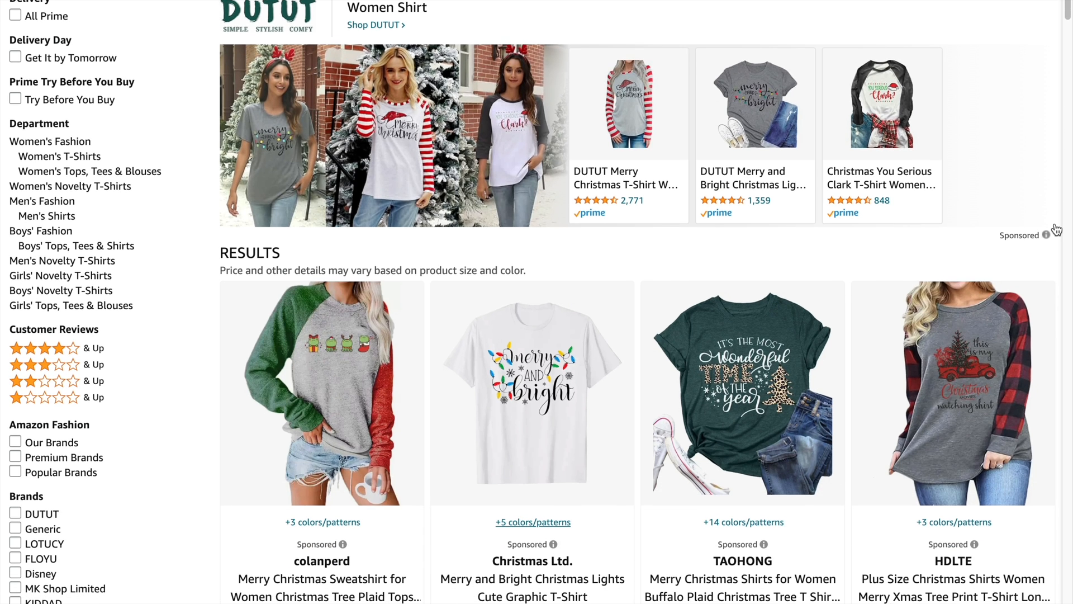
{"action": "scroll", "scroll_direction": "down", "scroll_amount": 3}
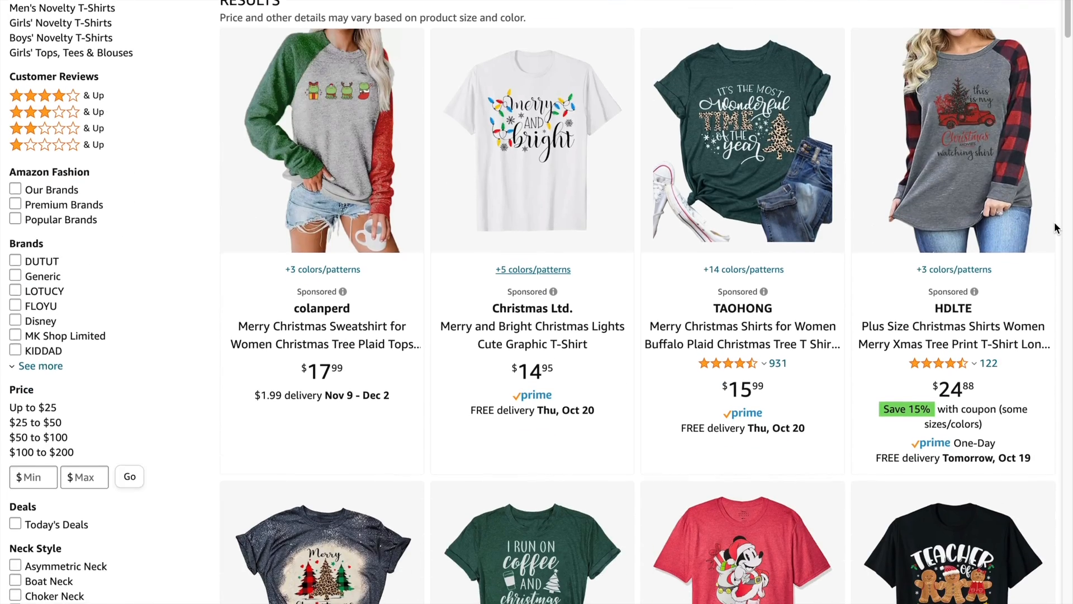
{"action": "scroll", "scroll_direction": "down", "scroll_amount": 3}
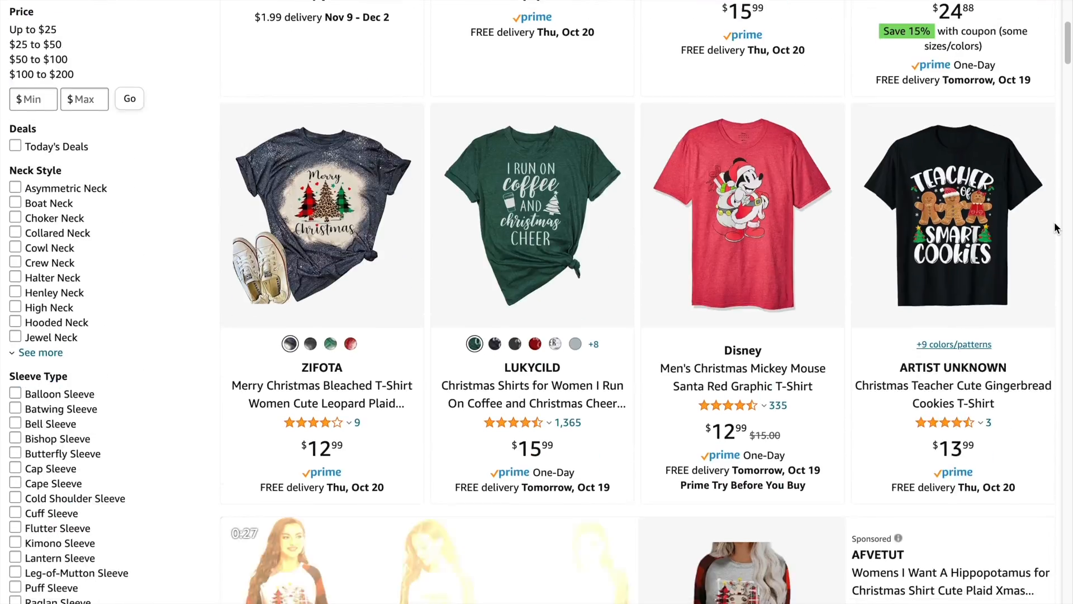
{"action": "scroll", "scroll_direction": "down", "scroll_amount": 3}
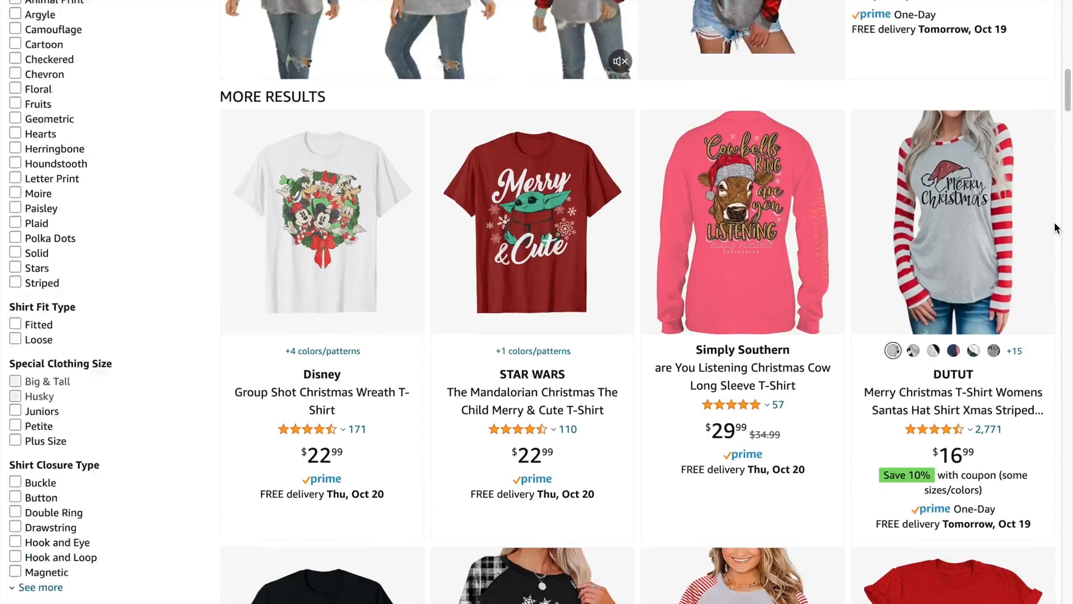
{"action": "scroll", "scroll_direction": "down", "scroll_amount": 3}
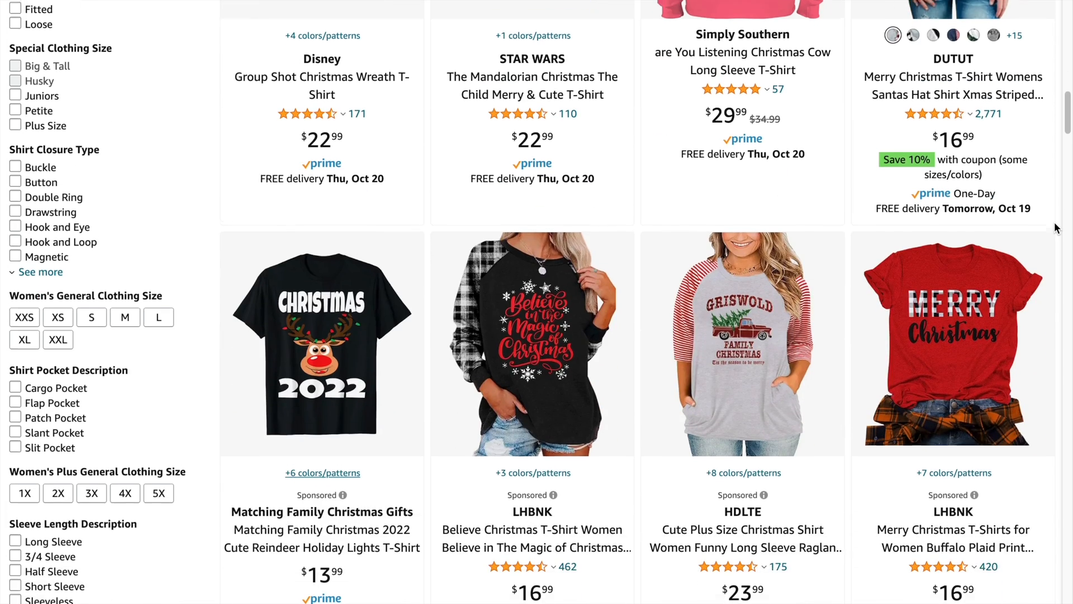
{"action": "scroll", "scroll_direction": "down", "scroll_amount": 3}
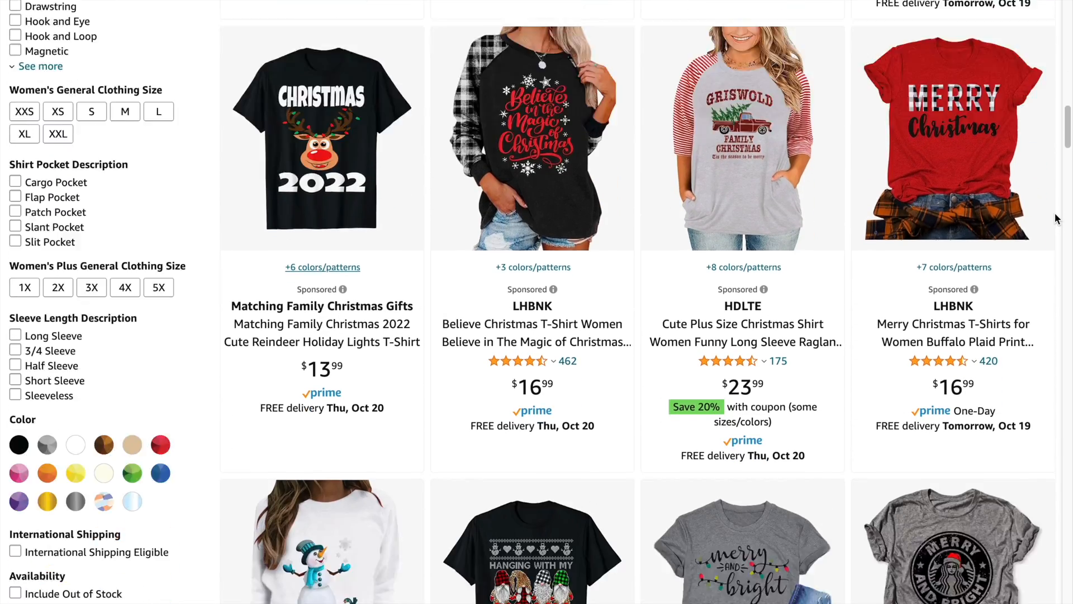
{"action": "scroll", "scroll_direction": "down", "scroll_amount": 3}
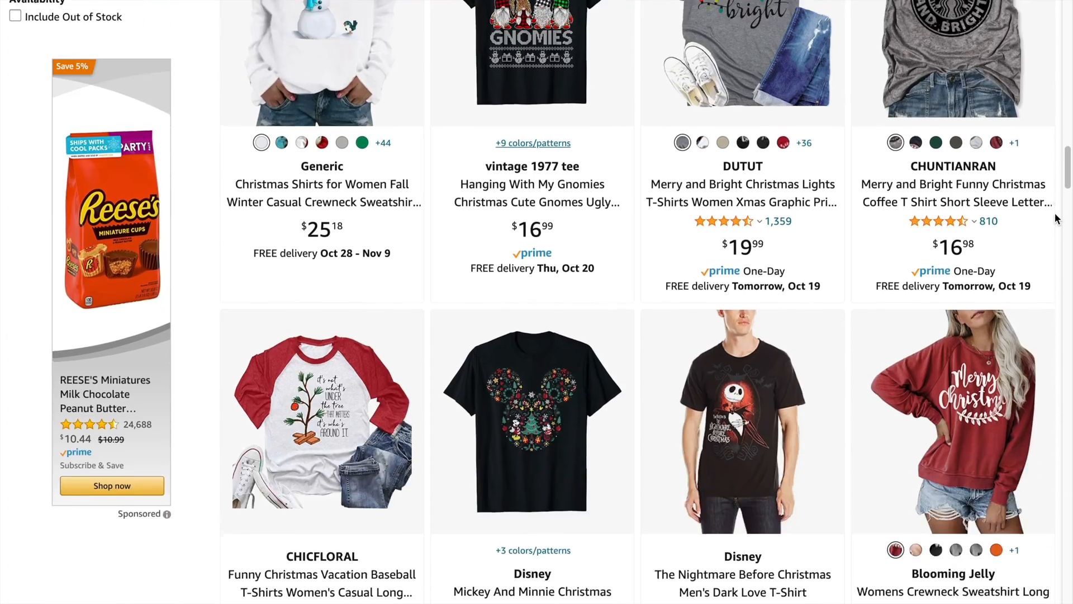
{"action": "scroll", "scroll_direction": "down", "scroll_amount": 3}
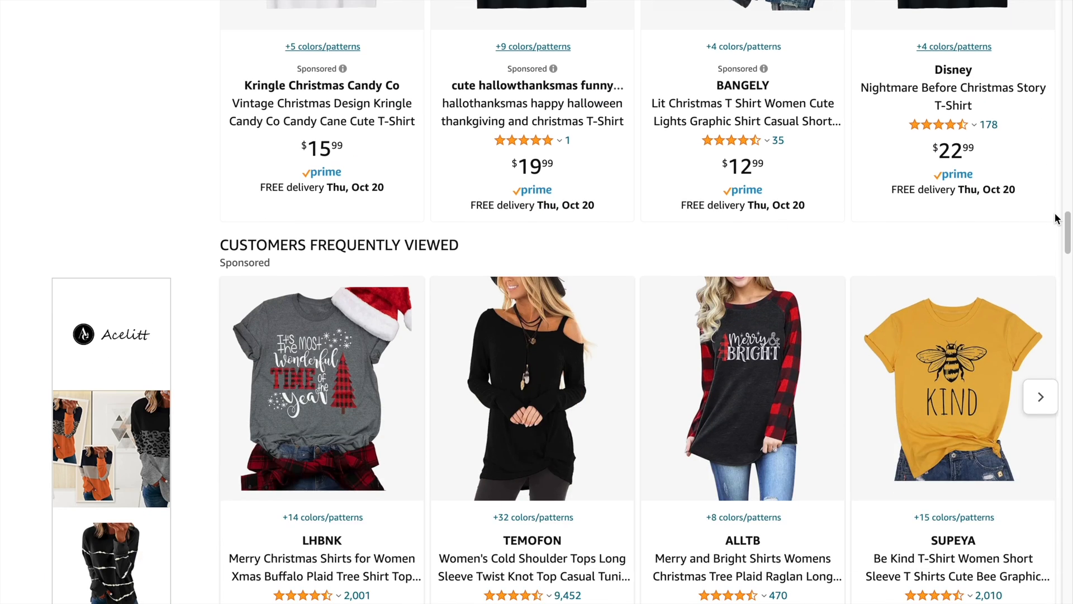
{"action": "scroll", "scroll_direction": "down", "scroll_amount": 3}
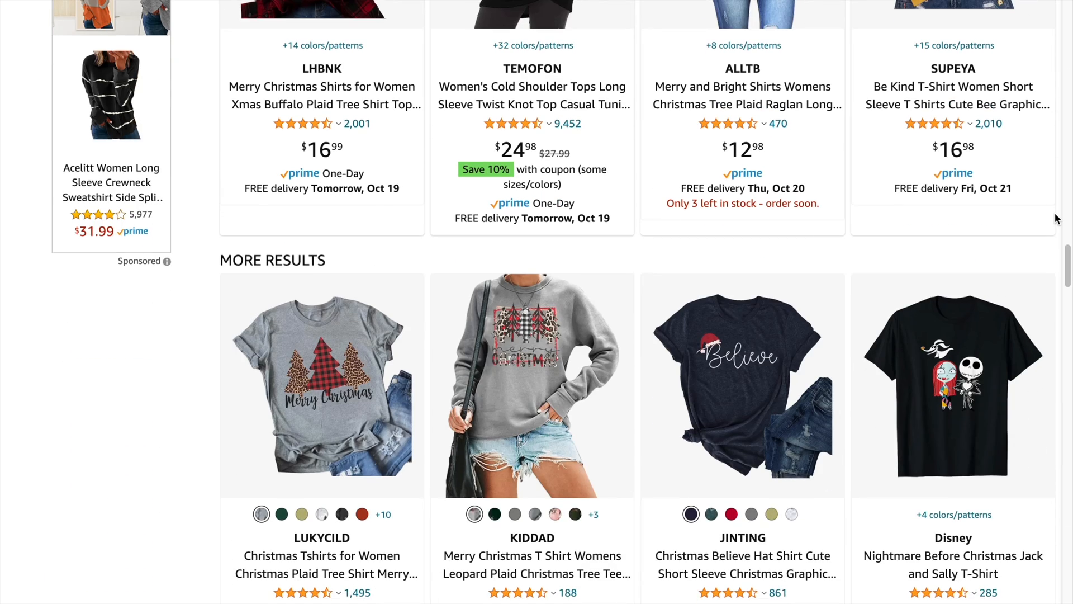
{"action": "scroll", "scroll_direction": "down", "scroll_amount": 3}
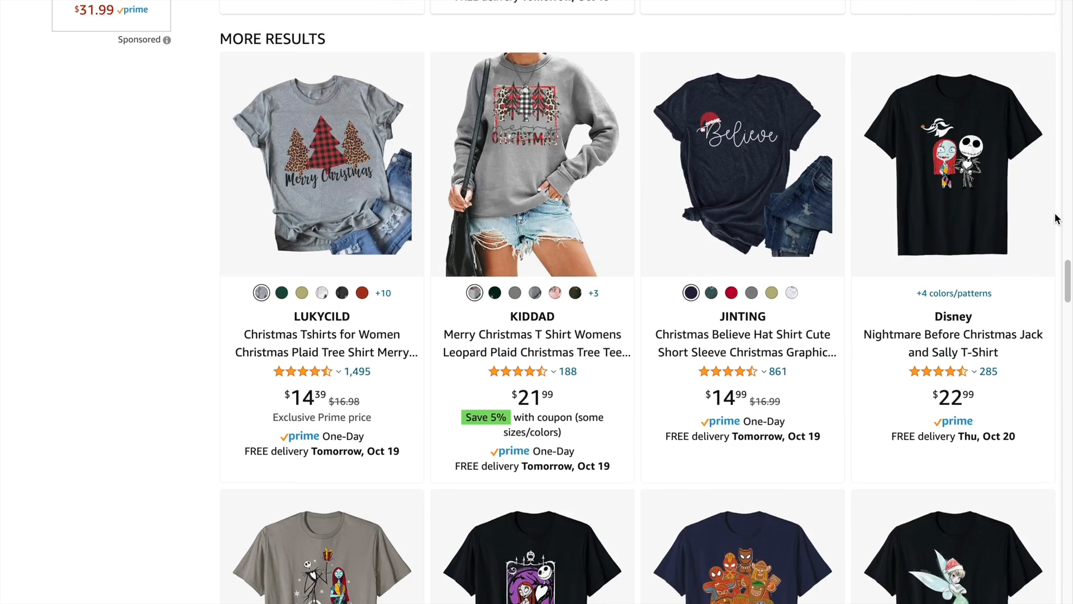
{"action": "scroll", "scroll_direction": "down", "scroll_amount": 3}
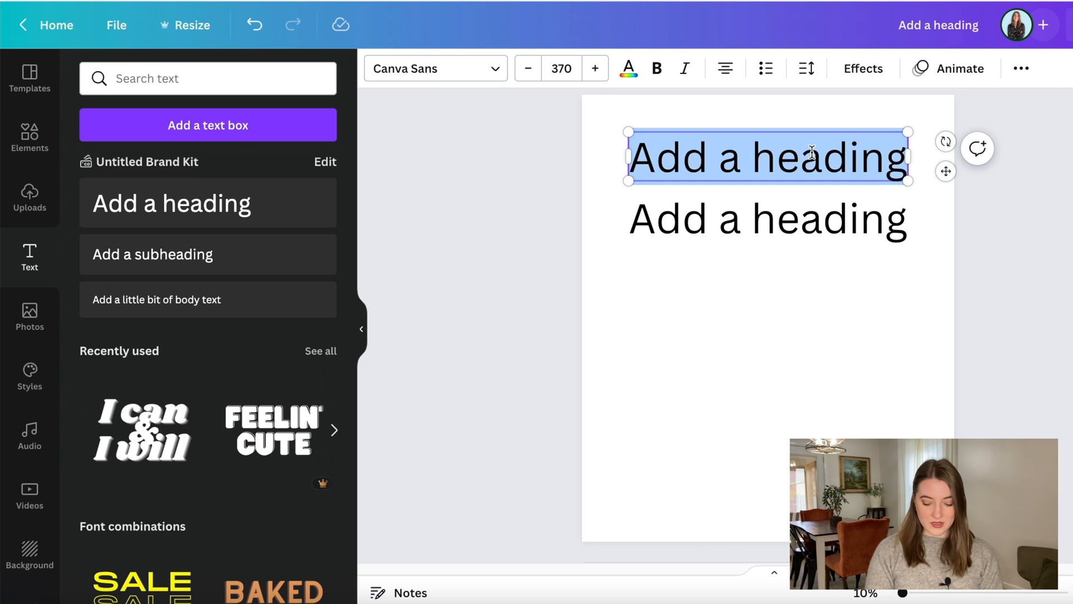
Make the headings read 'MERRY &' and 'BRIGHT' and bring up the font list
{"action": "type", "text": "MERRY"}
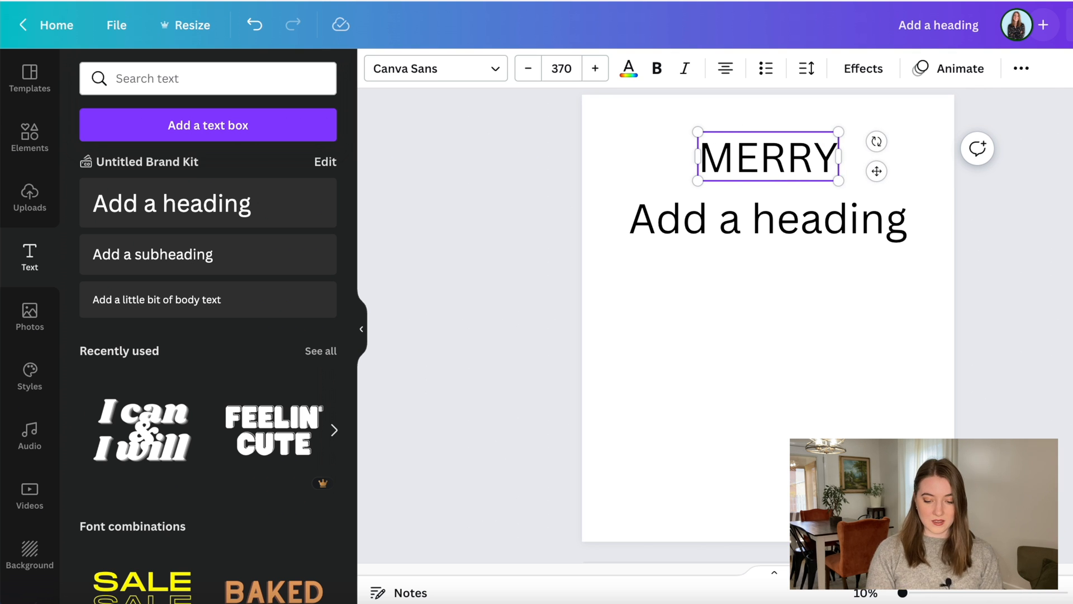
{"action": "type", "text": "&"}
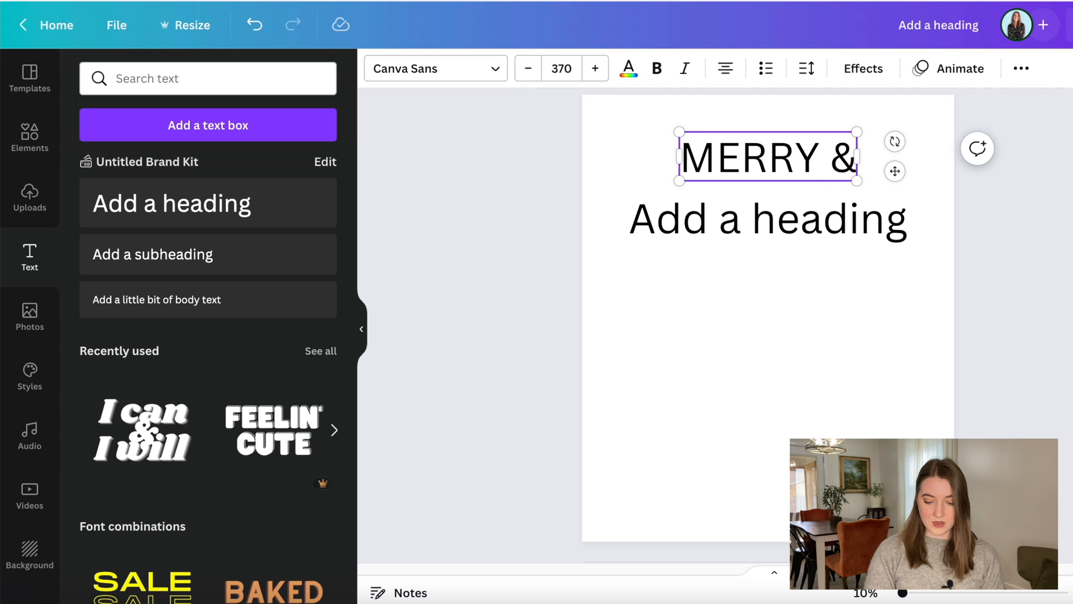
{"action": "type", "text": "BRIGHT"}
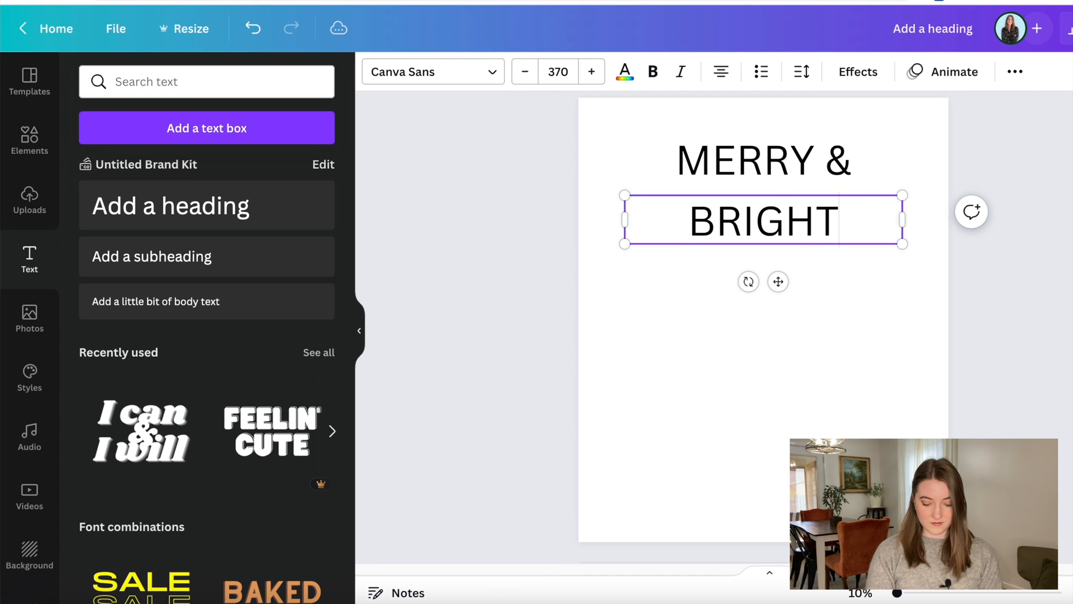
{"action": "left_click", "coordinate": [765, 159]}
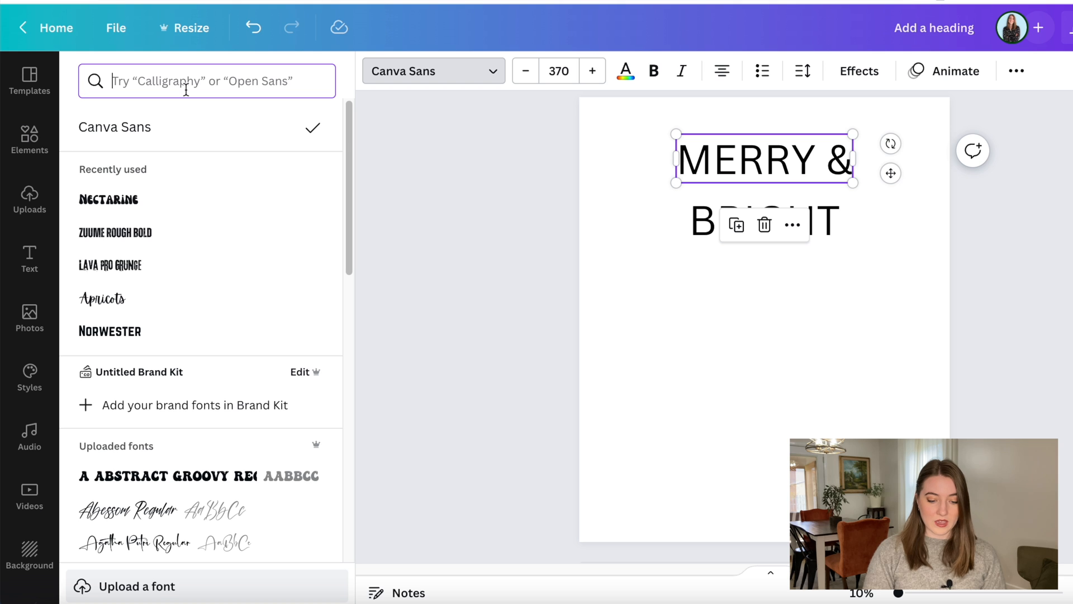
Apply the Nectarine font and resize BRIGHT to span the page width
{"action": "left_click", "coordinate": [109, 199]}
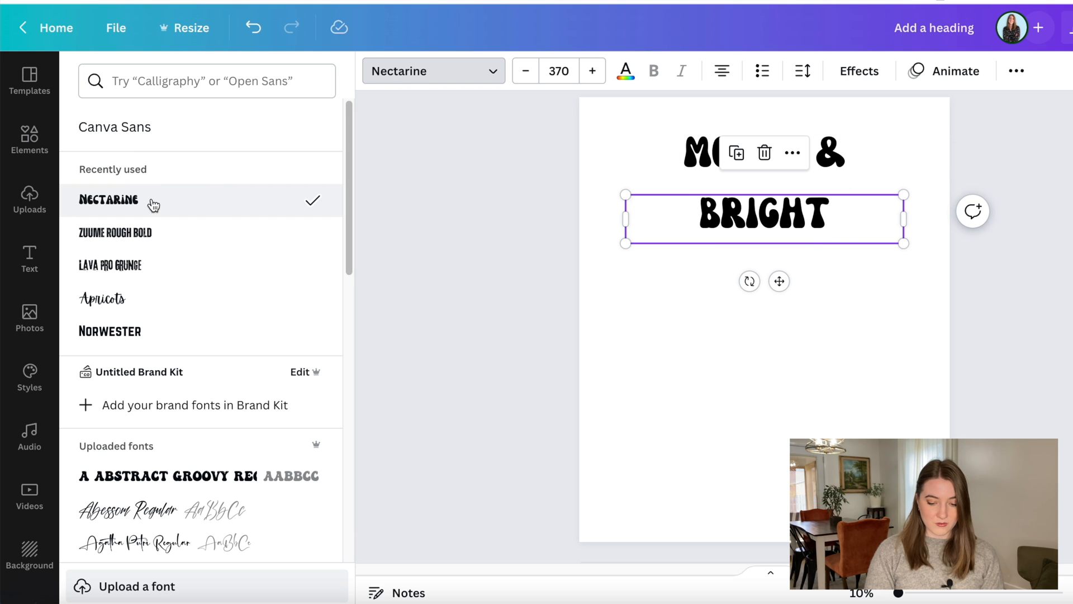
{"action": "mouse_move", "coordinate": [399, 340]}
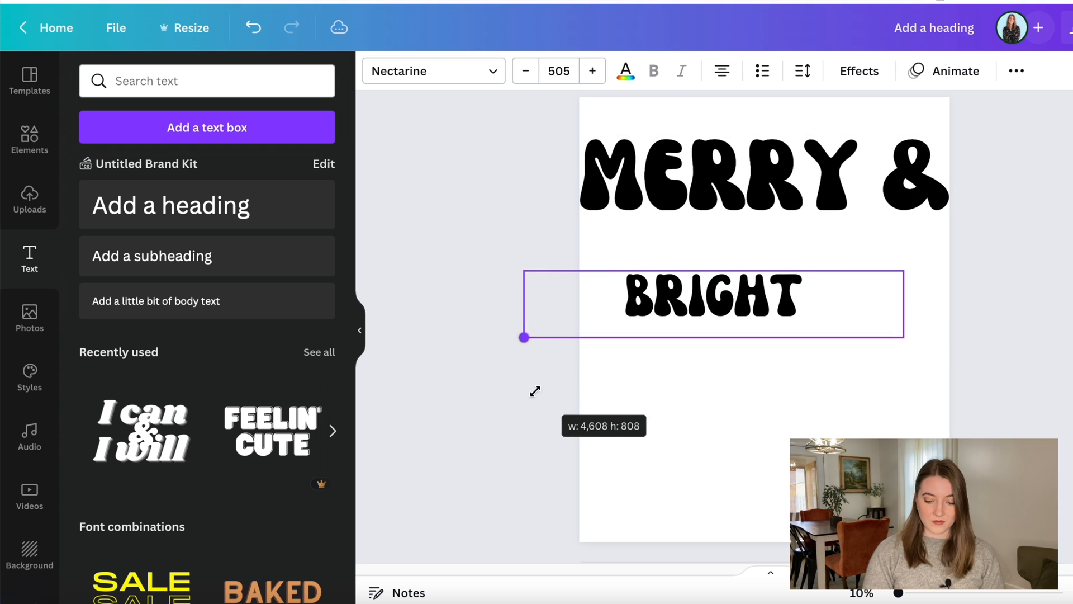
{"action": "left_click_drag", "start_coordinate": [523, 337], "coordinate": [788, 328]}
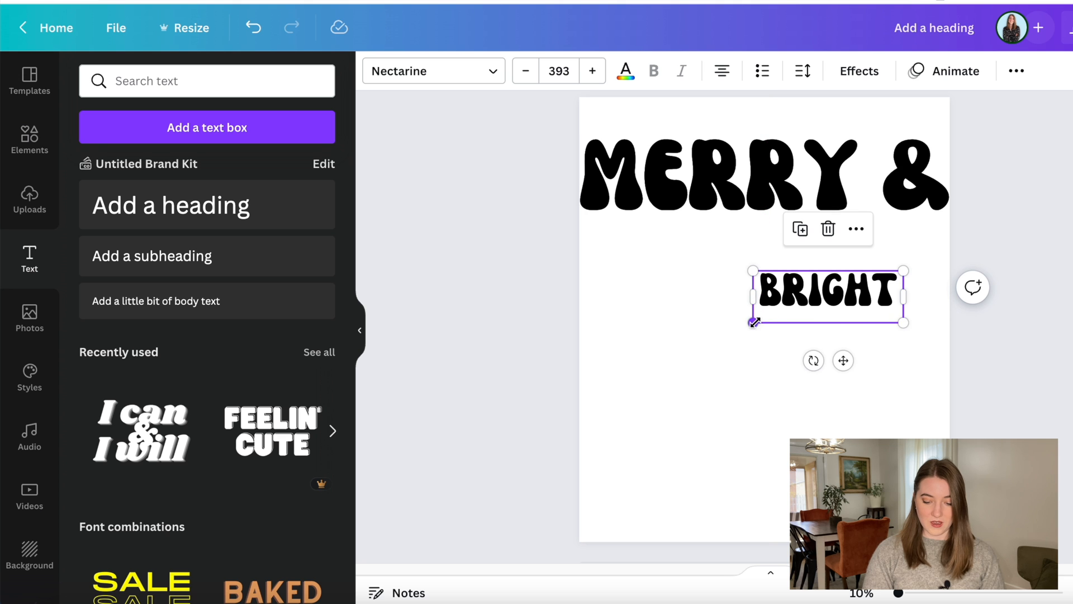
{"action": "left_click_drag", "start_coordinate": [752, 323], "coordinate": [902, 273]}
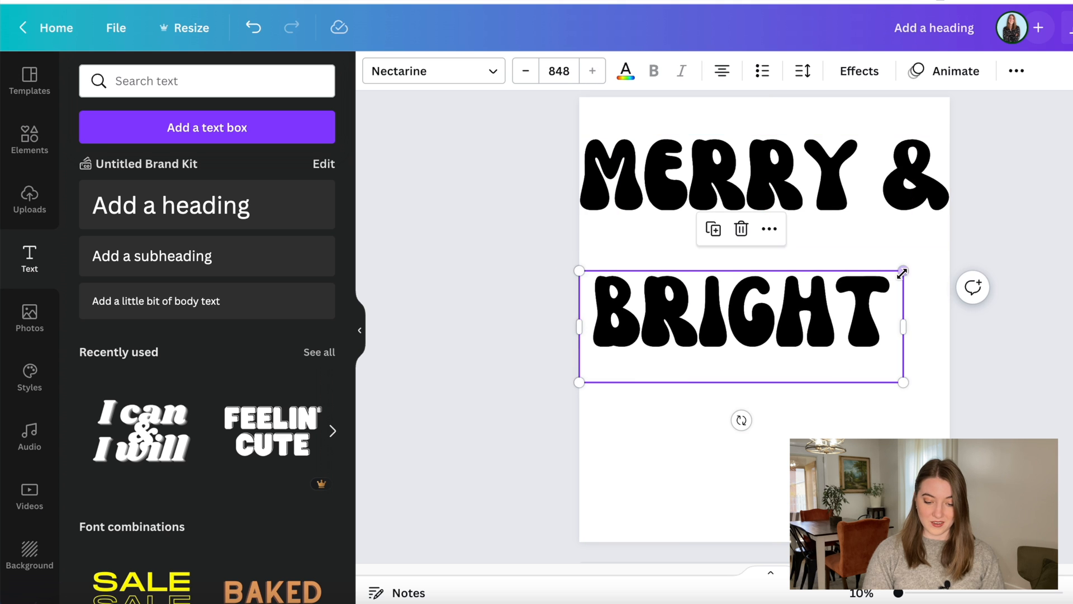
{"action": "left_click_drag", "start_coordinate": [902, 271], "coordinate": [959, 248]}
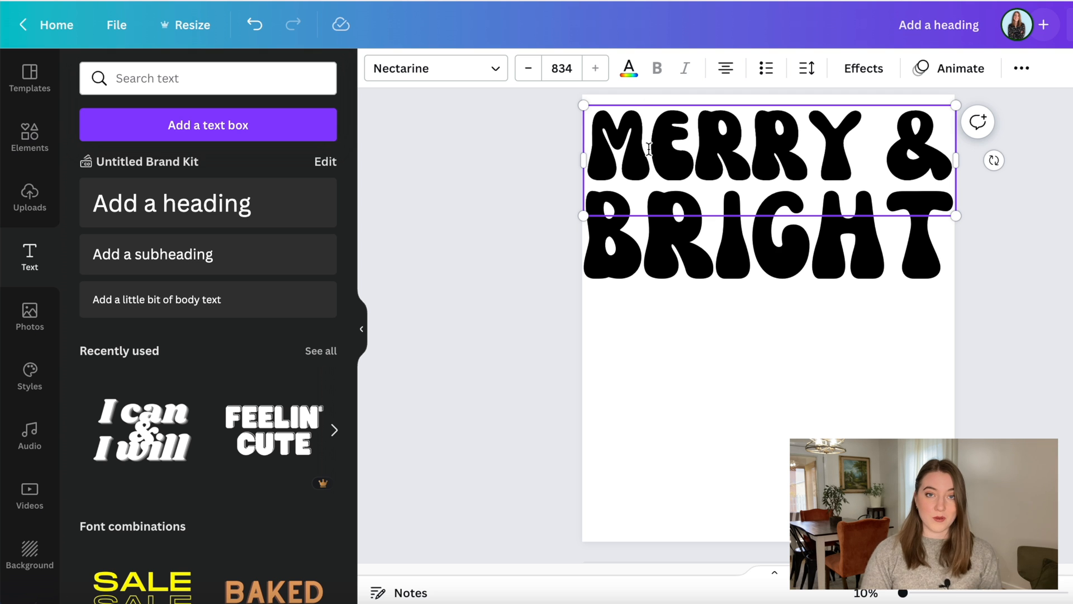
Colour M red, E teal, the first R pink and Y teal from the RETRO CHRISTMAS palette
{"action": "left_click", "coordinate": [629, 68]}
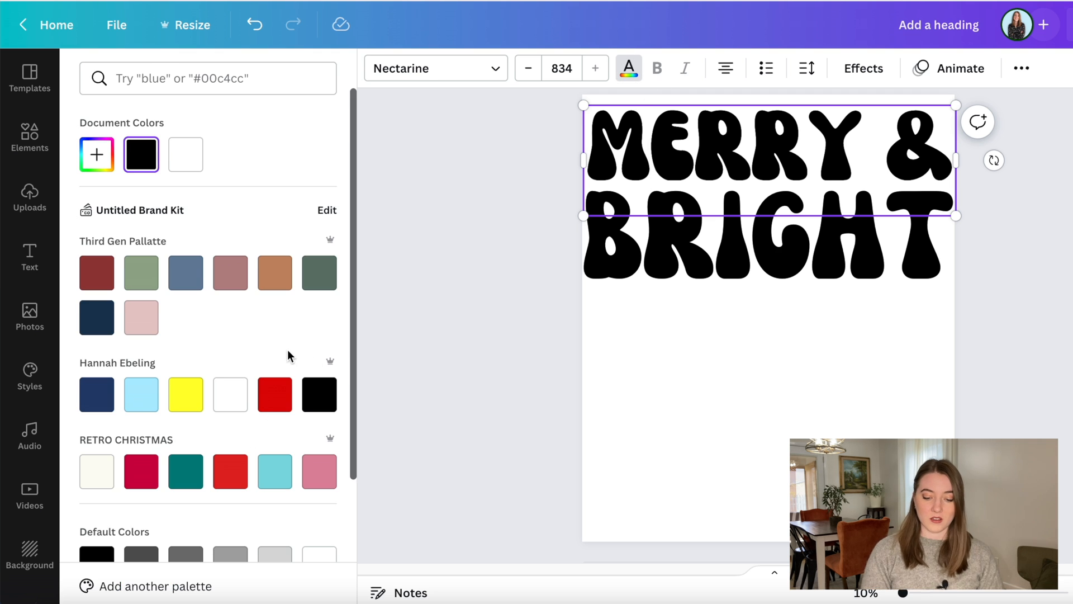
{"action": "scroll", "scroll_direction": "down", "scroll_amount": 3}
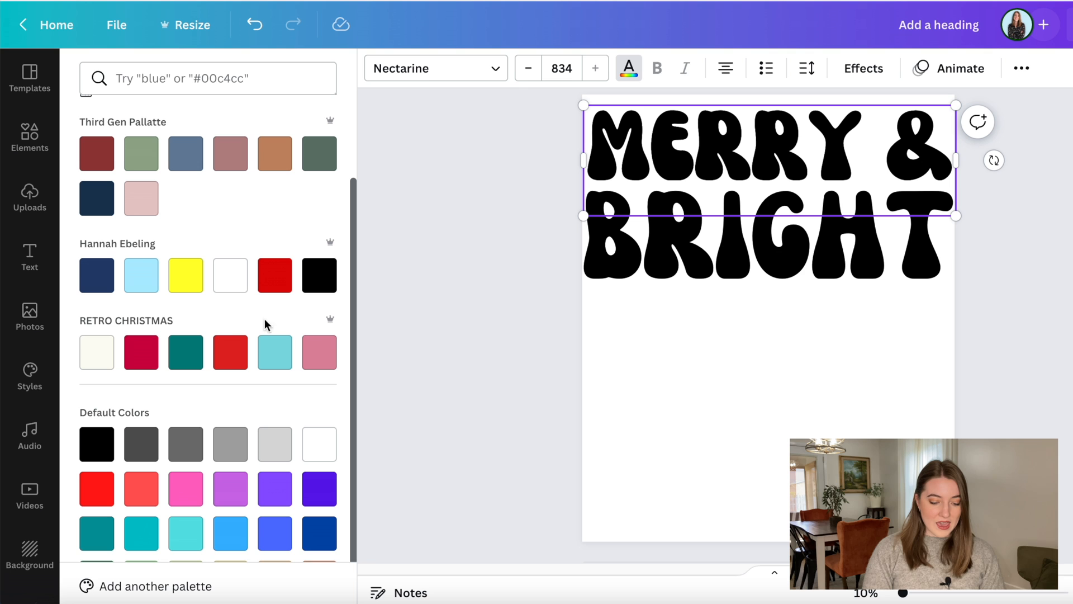
{"action": "mouse_move", "coordinate": [235, 318]}
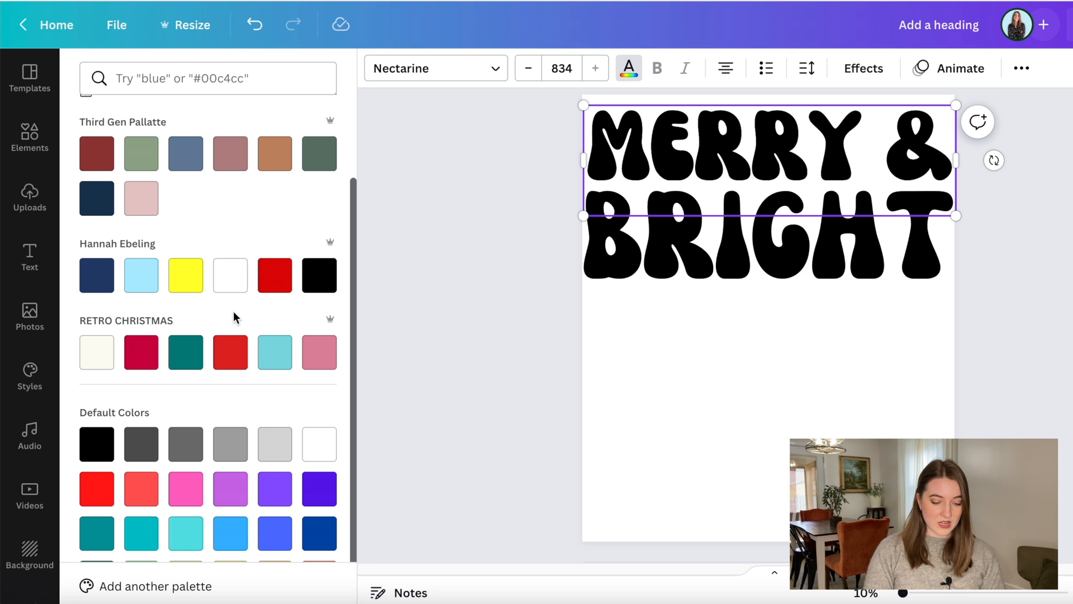
{"action": "mouse_move", "coordinate": [402, 279]}
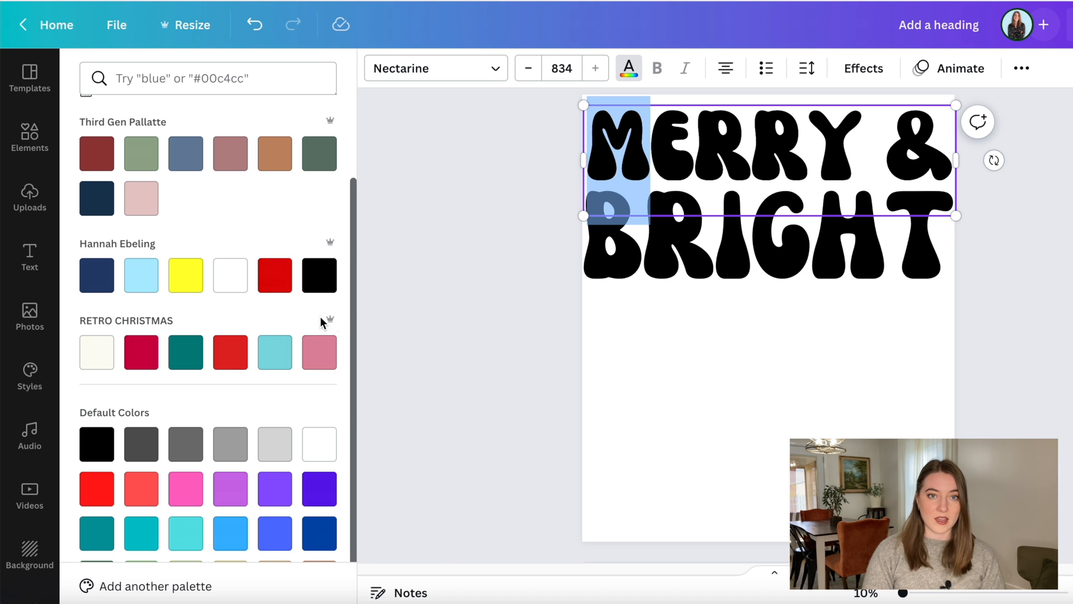
{"action": "left_click", "coordinate": [230, 352]}
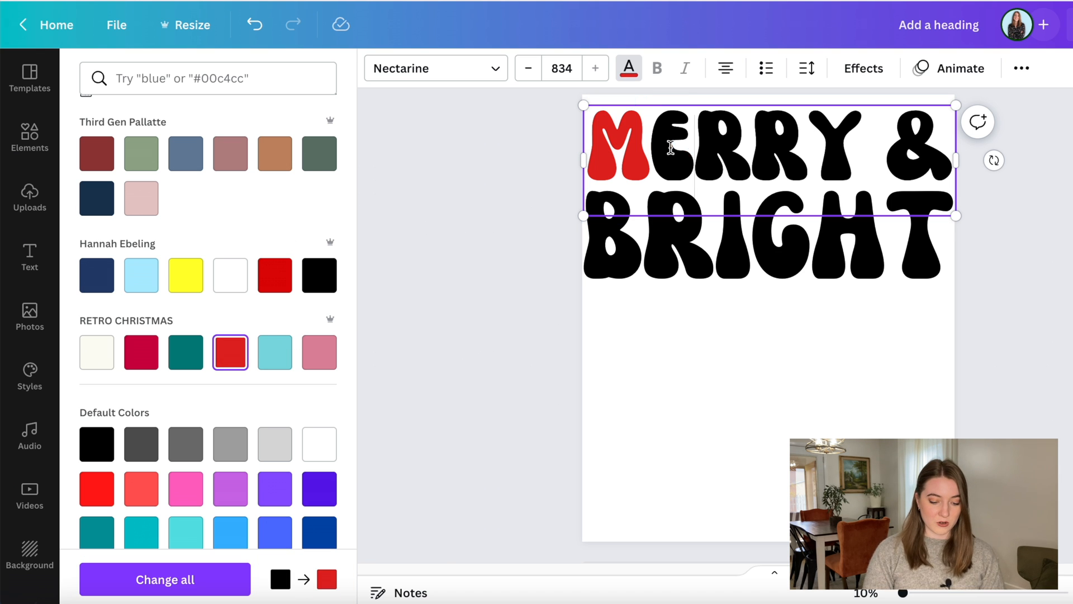
{"action": "left_click", "coordinate": [185, 350]}
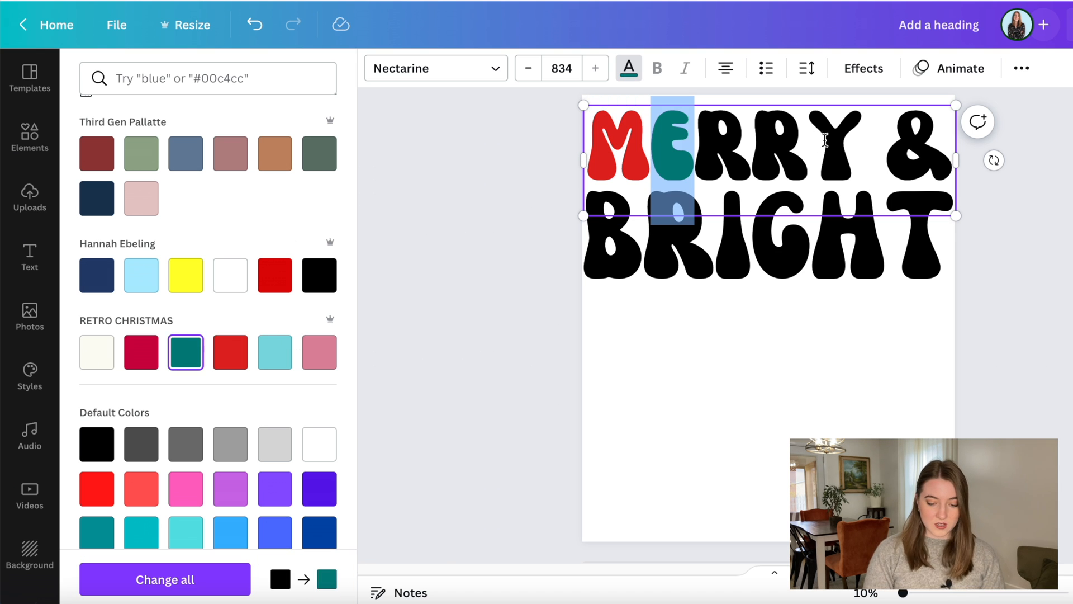
{"action": "left_click", "coordinate": [320, 352]}
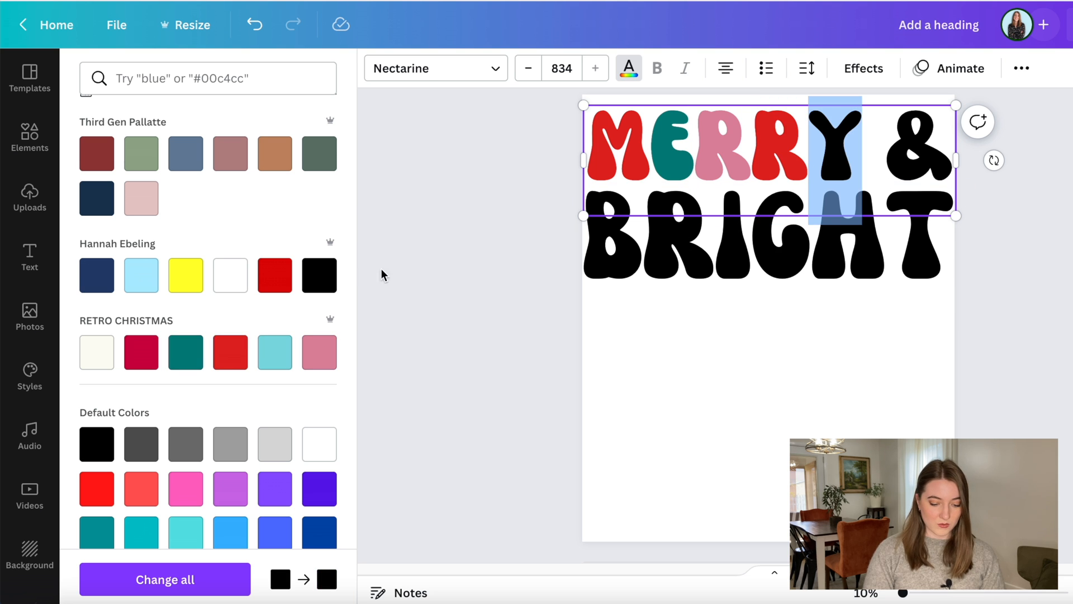
{"action": "left_click", "coordinate": [186, 352]}
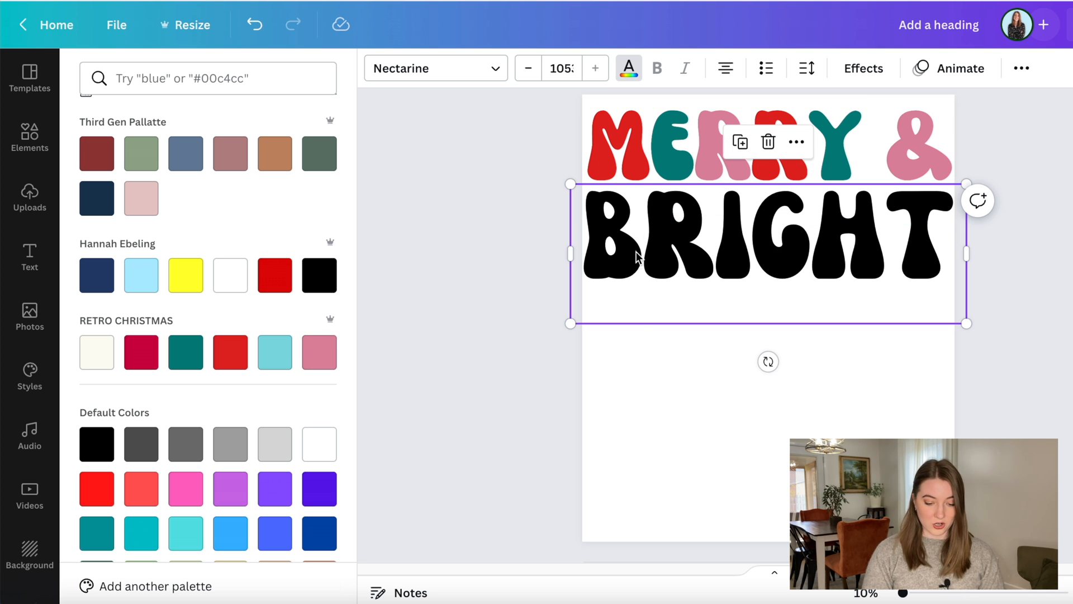
Colour BRIGHT's B pink, R red and I teal from the RETRO CHRISTMAS palette
{"action": "double_click", "coordinate": [615, 239]}
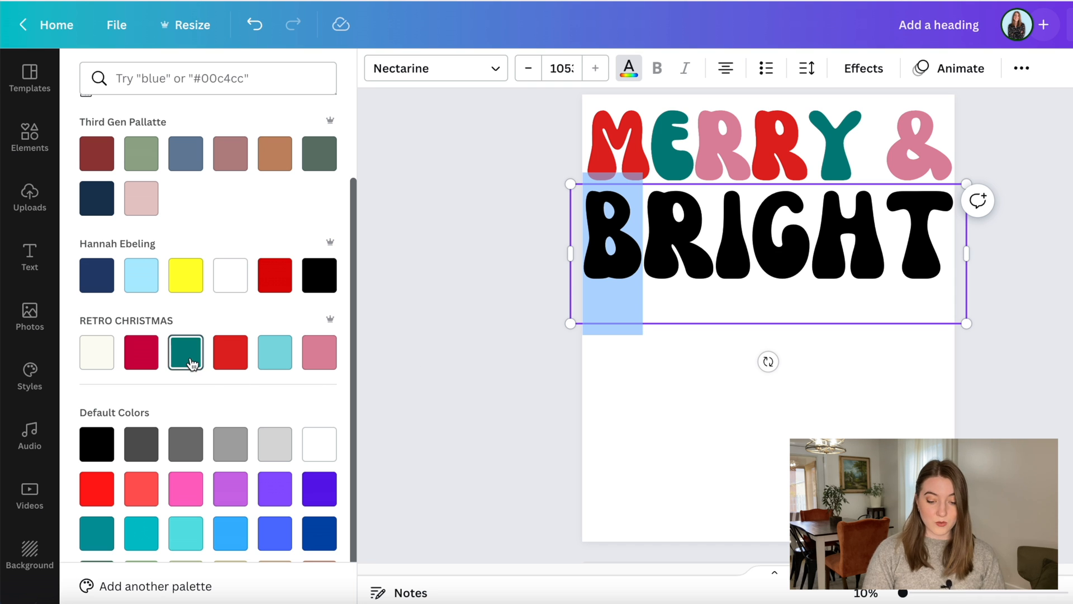
{"action": "left_click", "coordinate": [319, 352]}
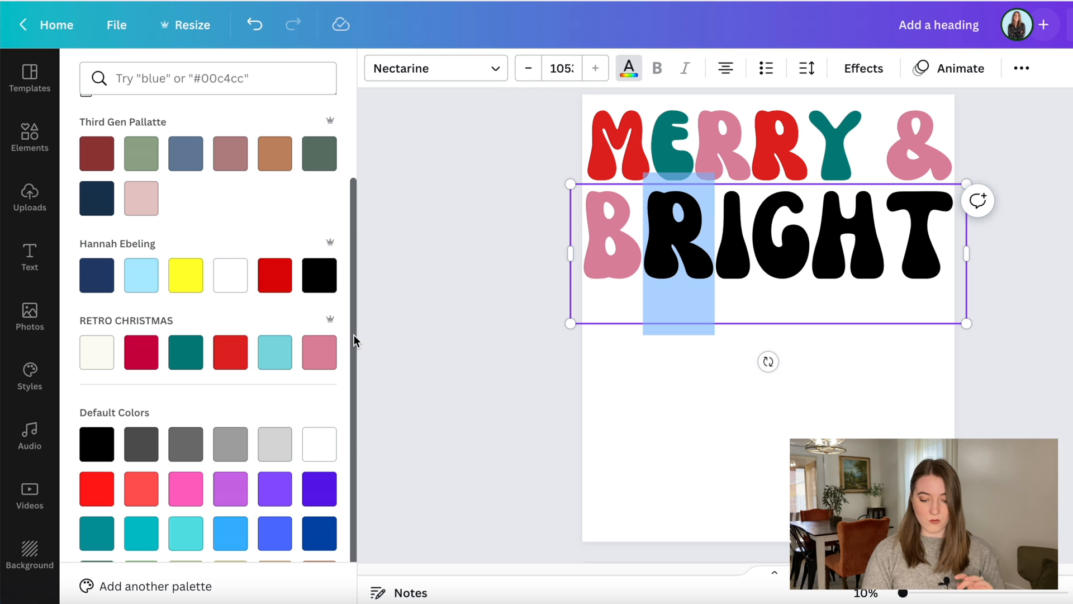
{"action": "mouse_move", "coordinate": [382, 344]}
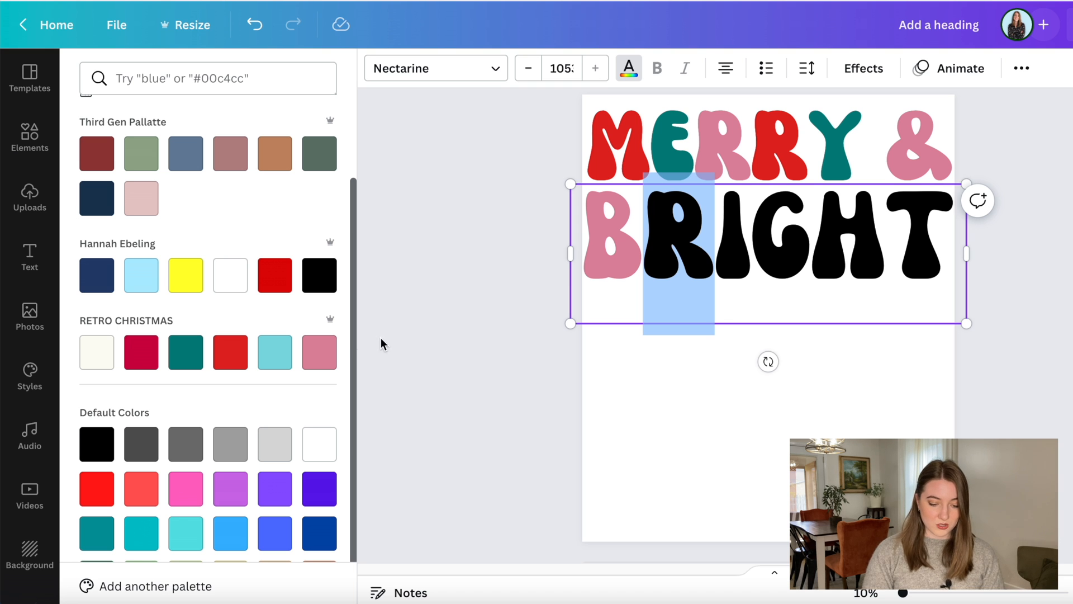
{"action": "left_click", "coordinate": [230, 352]}
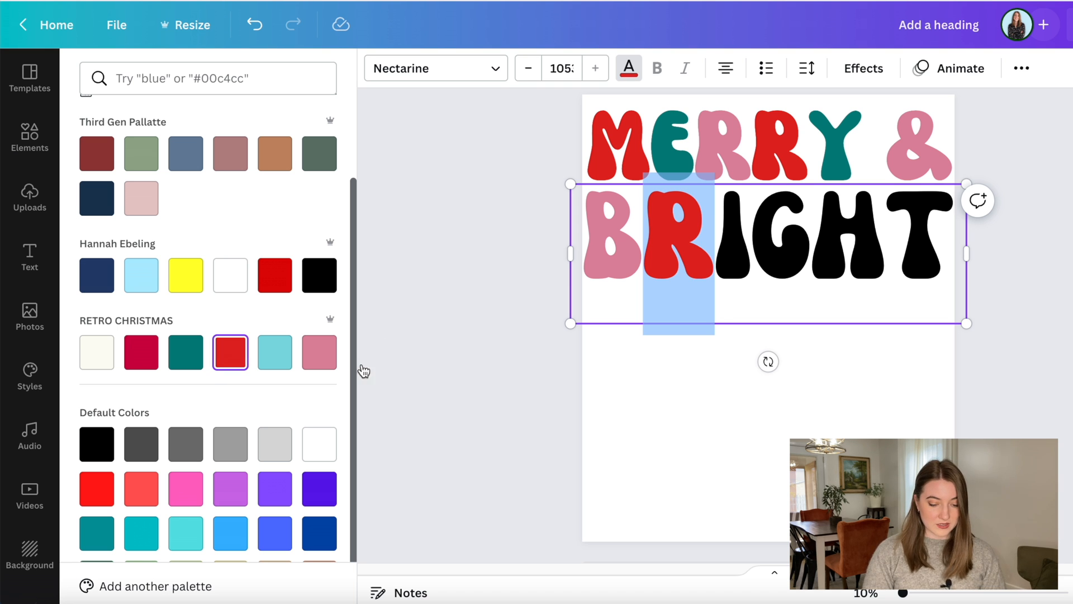
{"action": "mouse_move", "coordinate": [745, 237]}
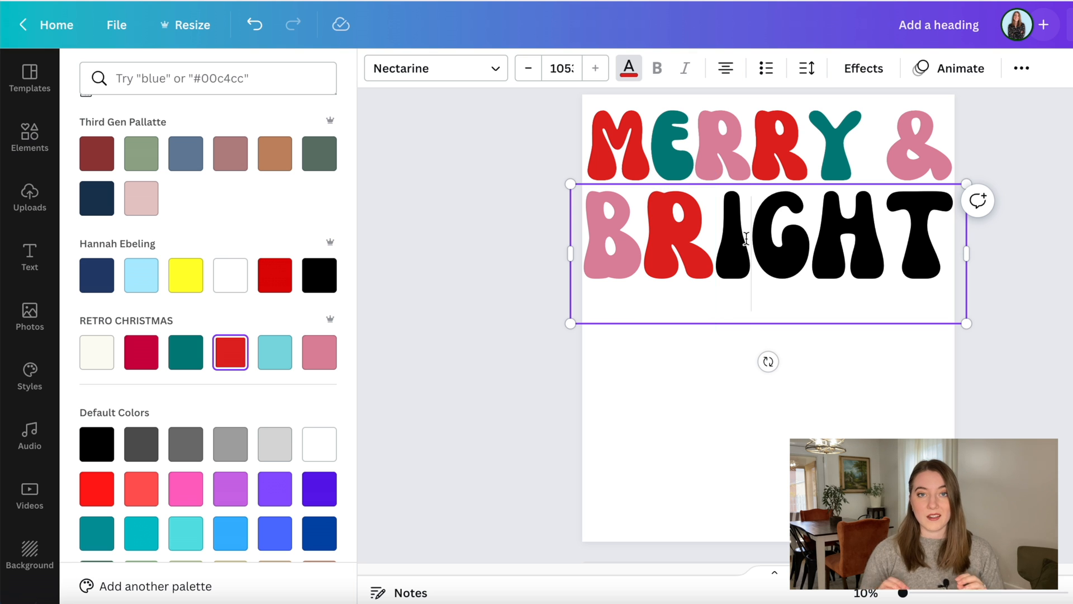
{"action": "double_click", "coordinate": [733, 239]}
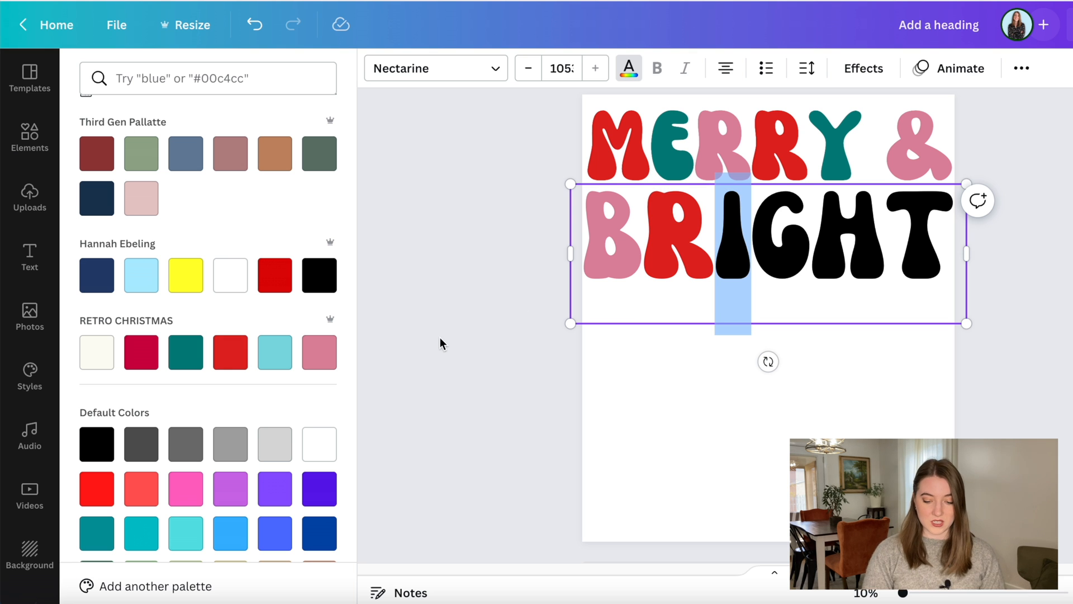
{"action": "left_click", "coordinate": [185, 352]}
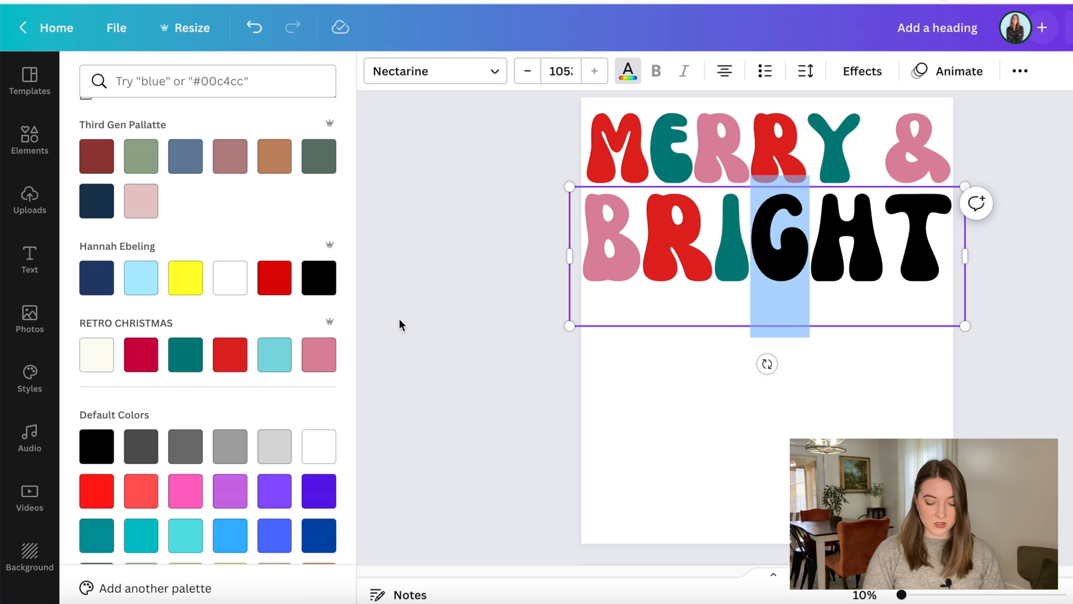
{"action": "mouse_move", "coordinate": [442, 371]}
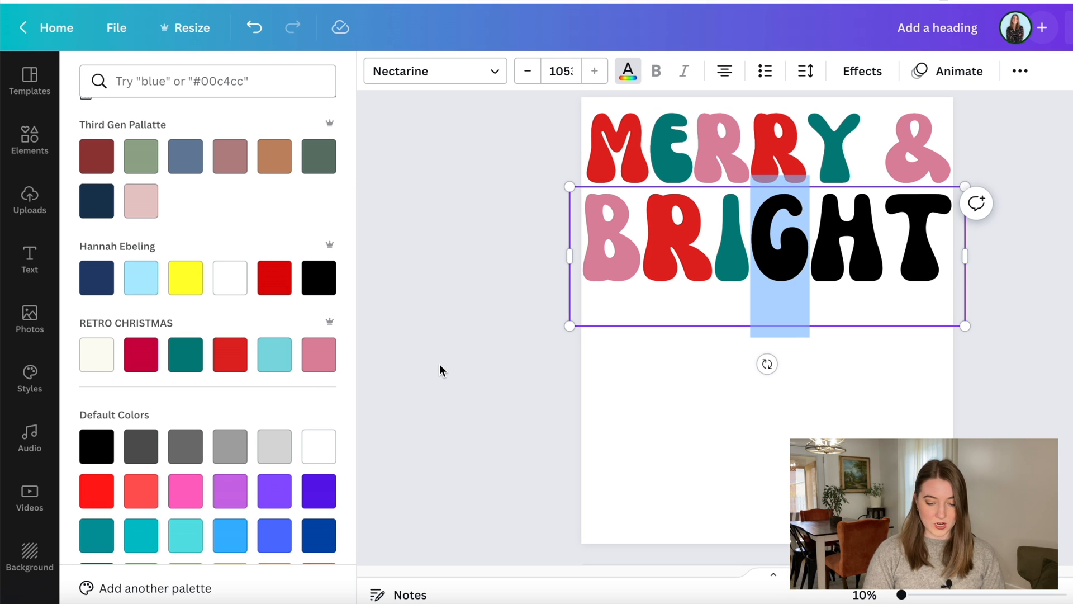
{"action": "mouse_move", "coordinate": [452, 291]}
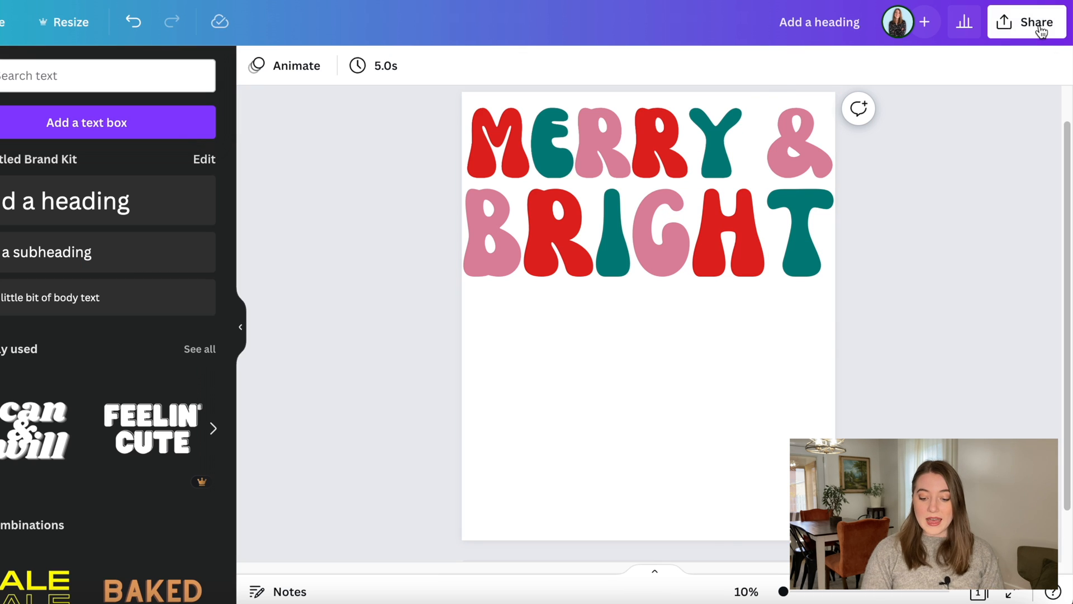
Download the design as a transparent-background PNG via Share > Download
{"action": "left_click", "coordinate": [1034, 22]}
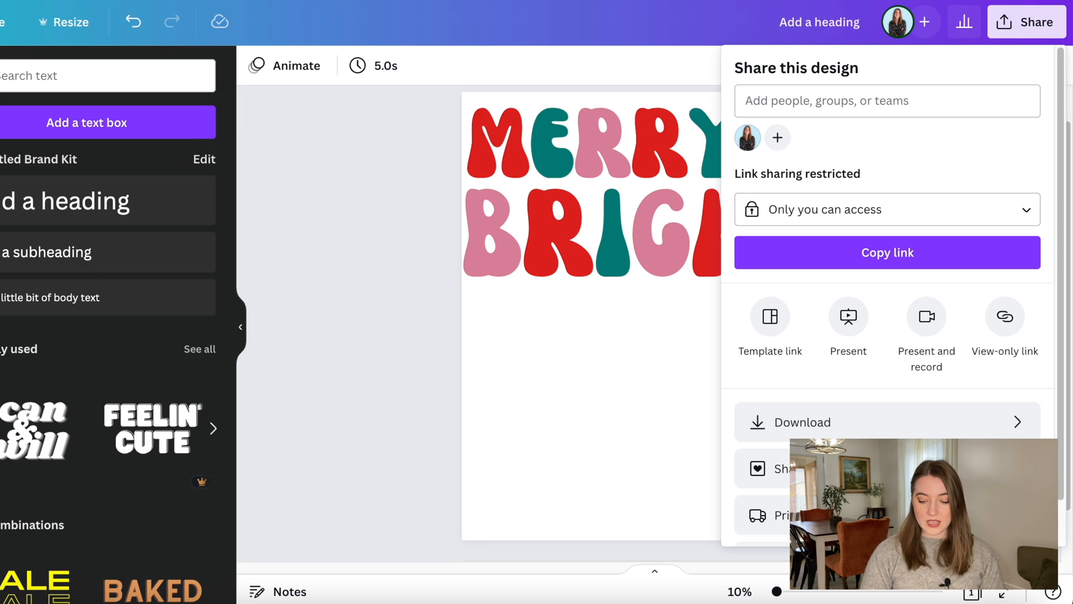
{"action": "left_click", "coordinate": [803, 423]}
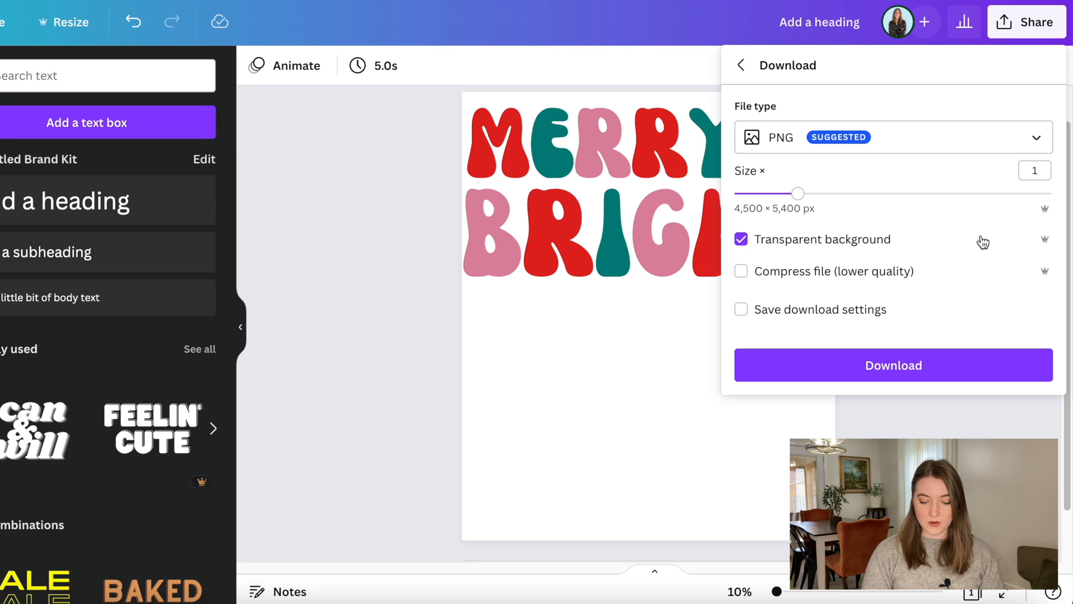
{"action": "left_click", "coordinate": [894, 364]}
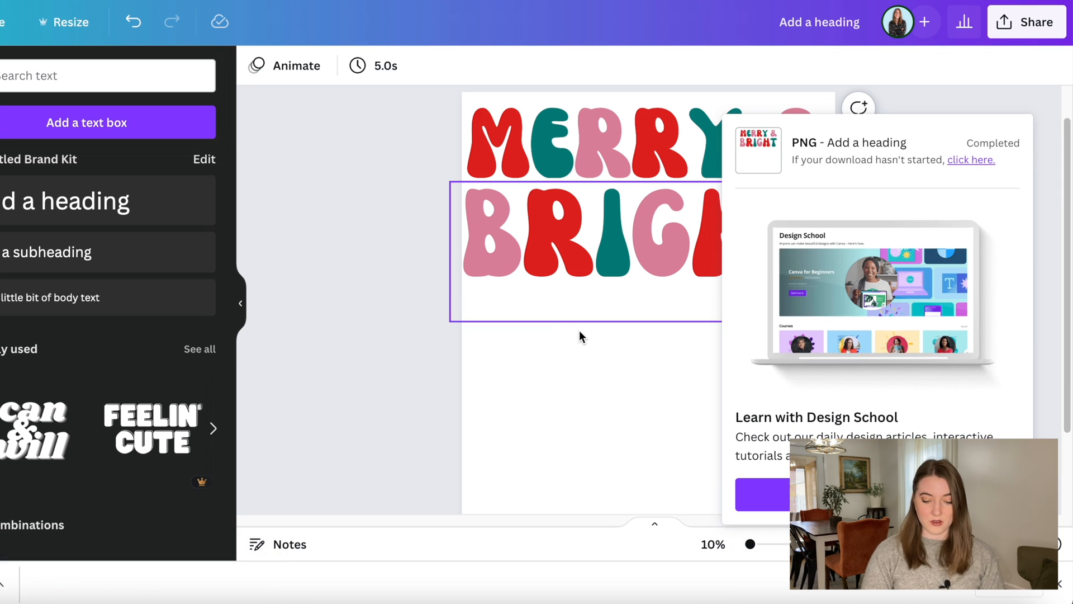
{"action": "left_click", "coordinate": [384, 364]}
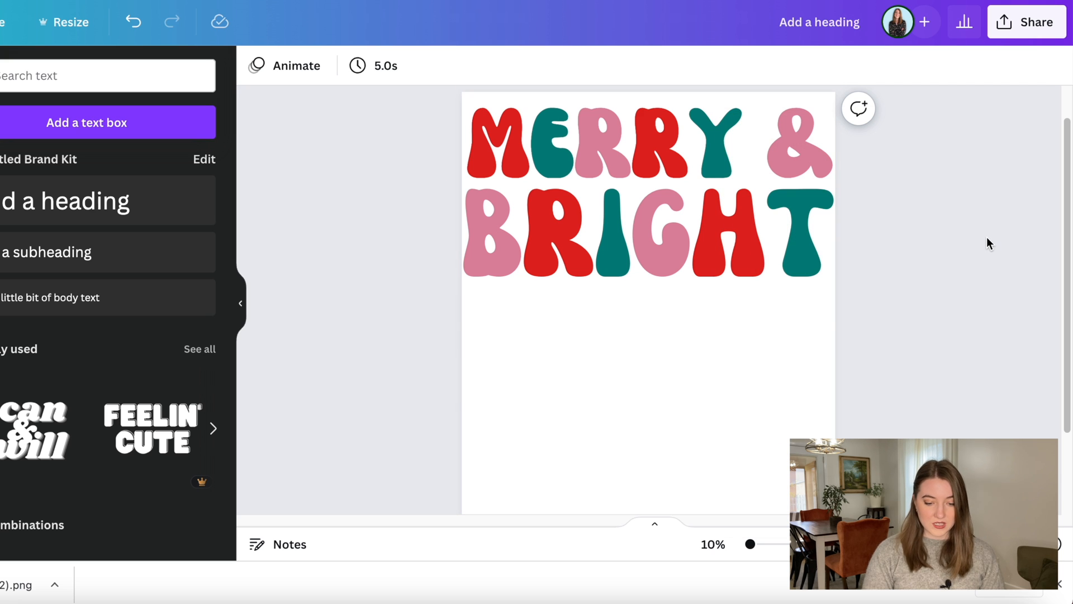
{"action": "mouse_move", "coordinate": [394, 339]}
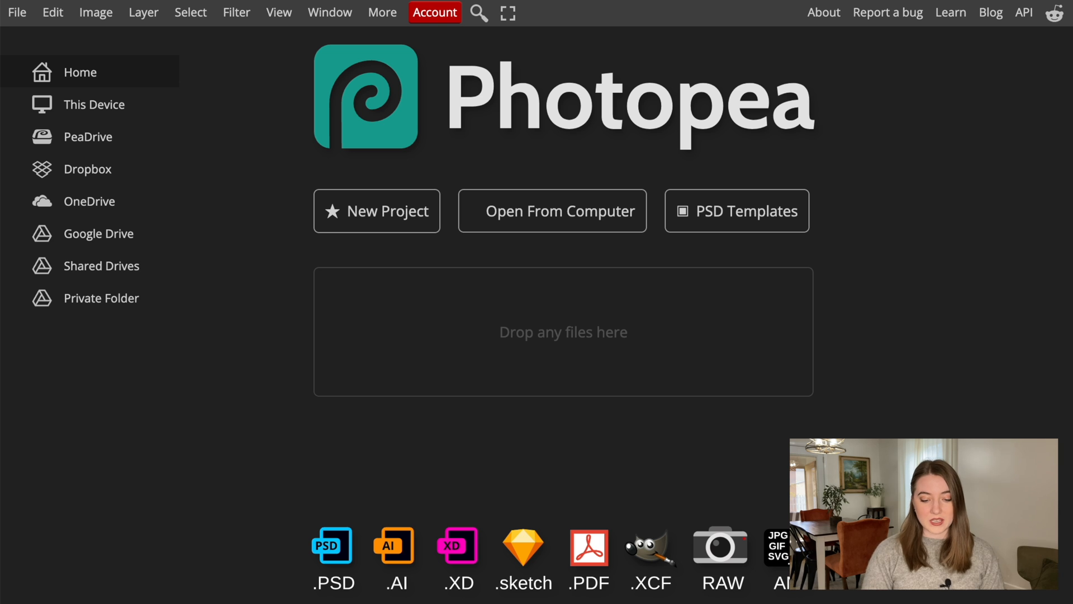
{"action": "mouse_move", "coordinate": [285, 310]}
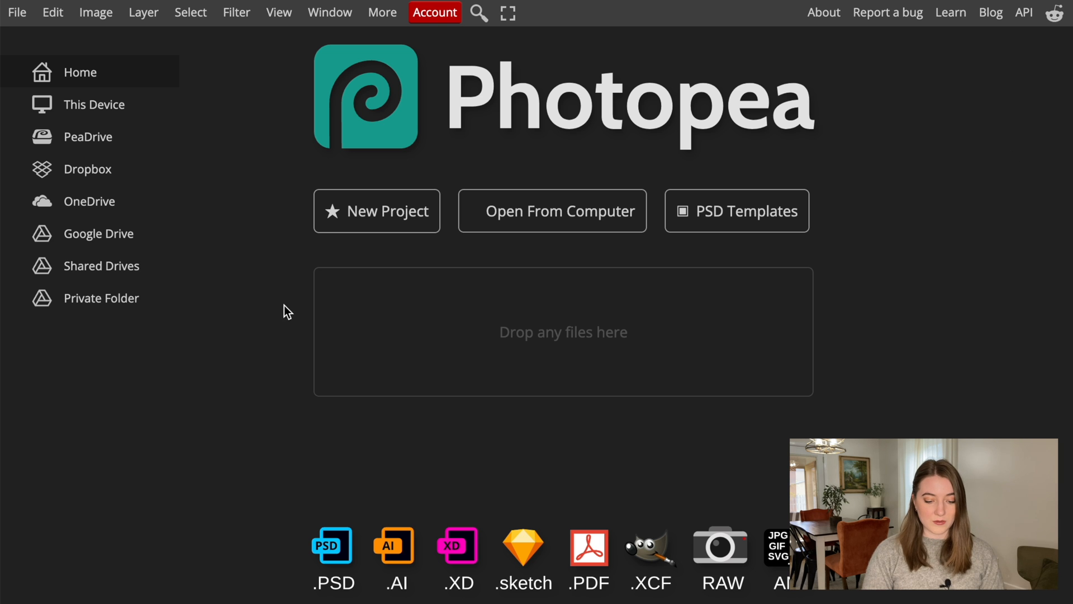
Create a new 4500 × 5400 px Photopea project with a transparent background
{"action": "left_click", "coordinate": [375, 210]}
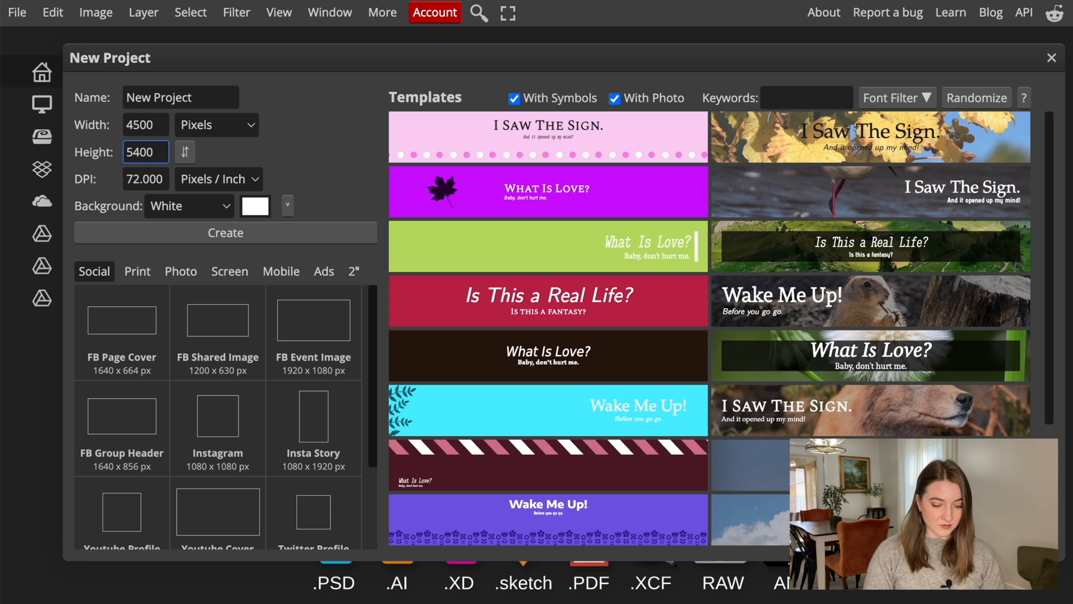
{"action": "left_click", "coordinate": [188, 205]}
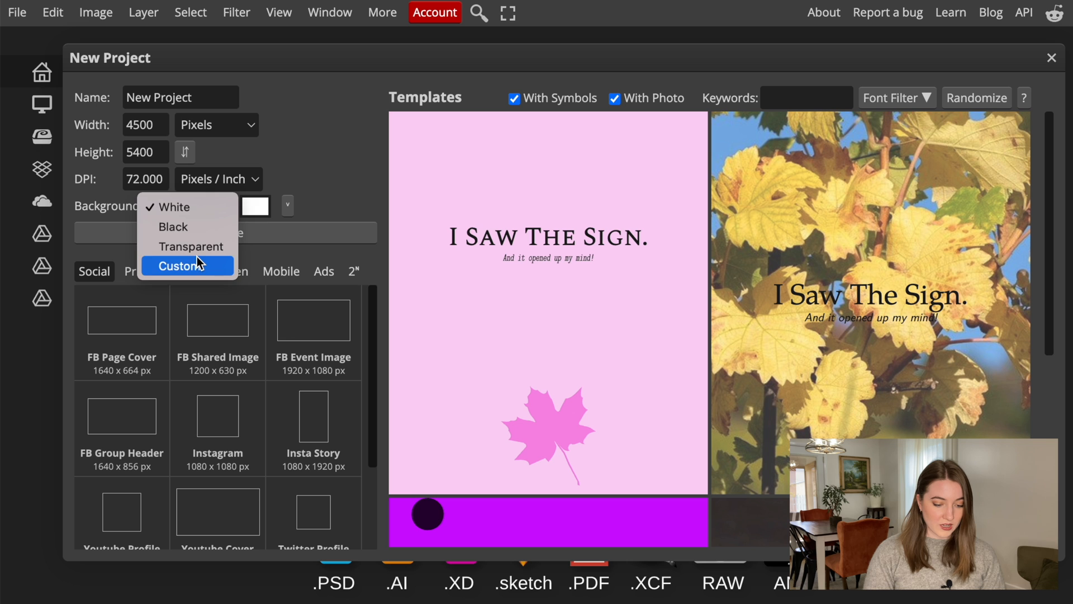
{"action": "left_click", "coordinate": [181, 266]}
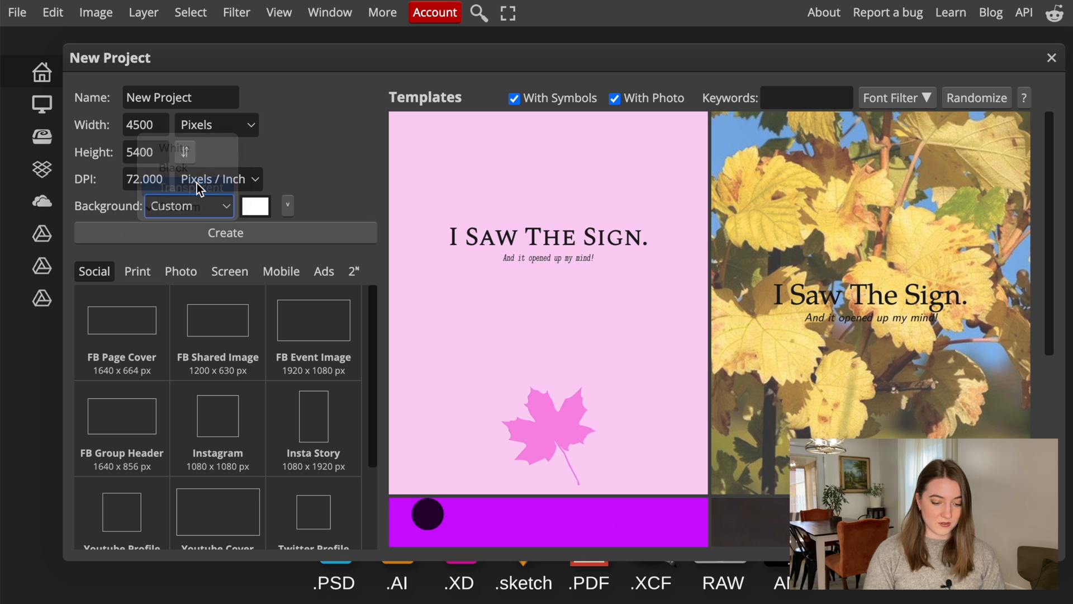
{"action": "left_click", "coordinate": [226, 232]}
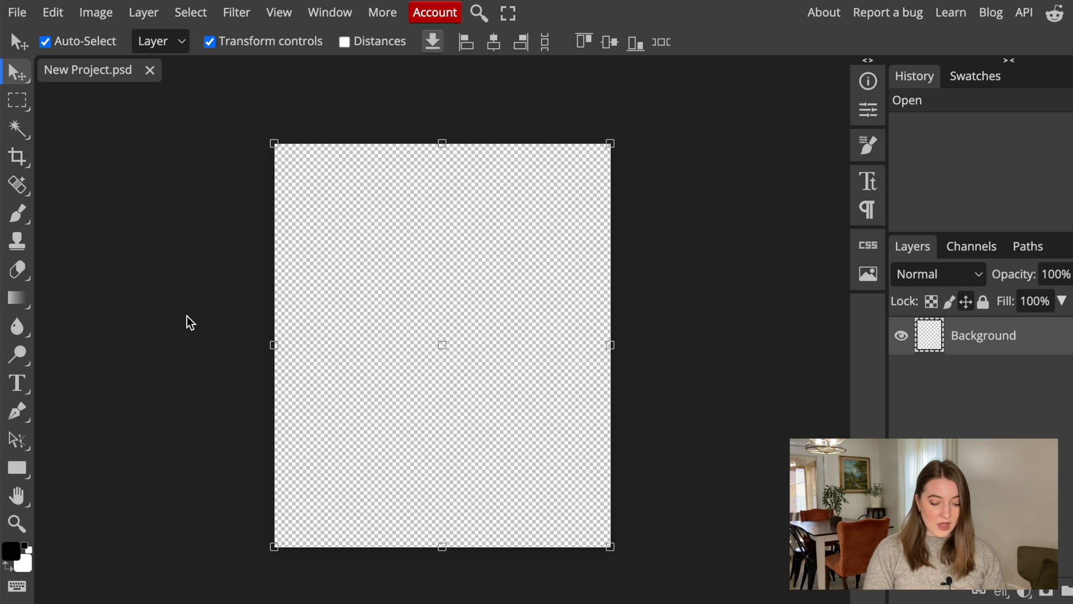
{"action": "mouse_move", "coordinate": [450, 287]}
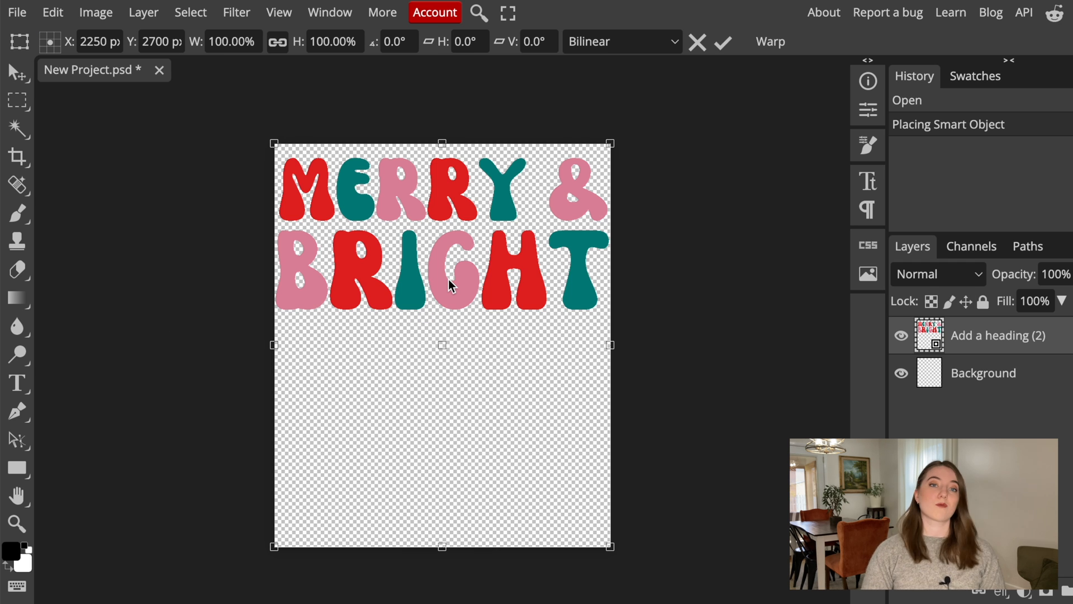
{"action": "mouse_move", "coordinate": [704, 127]}
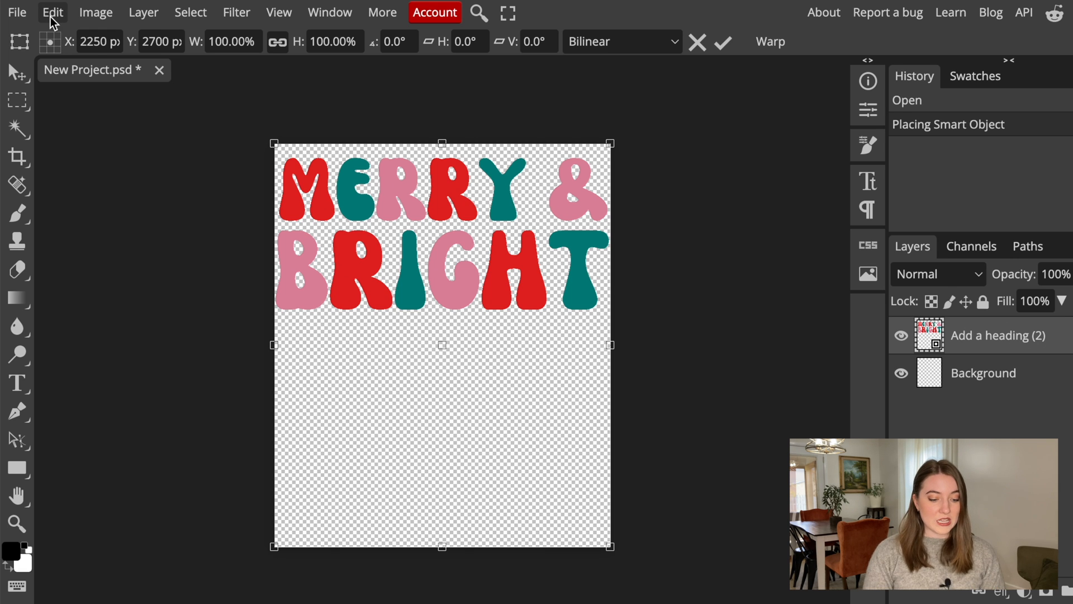
Warp the placed MERRY & BRIGHT layer into an arc, then step back to the straight text
{"action": "left_click", "coordinate": [50, 12]}
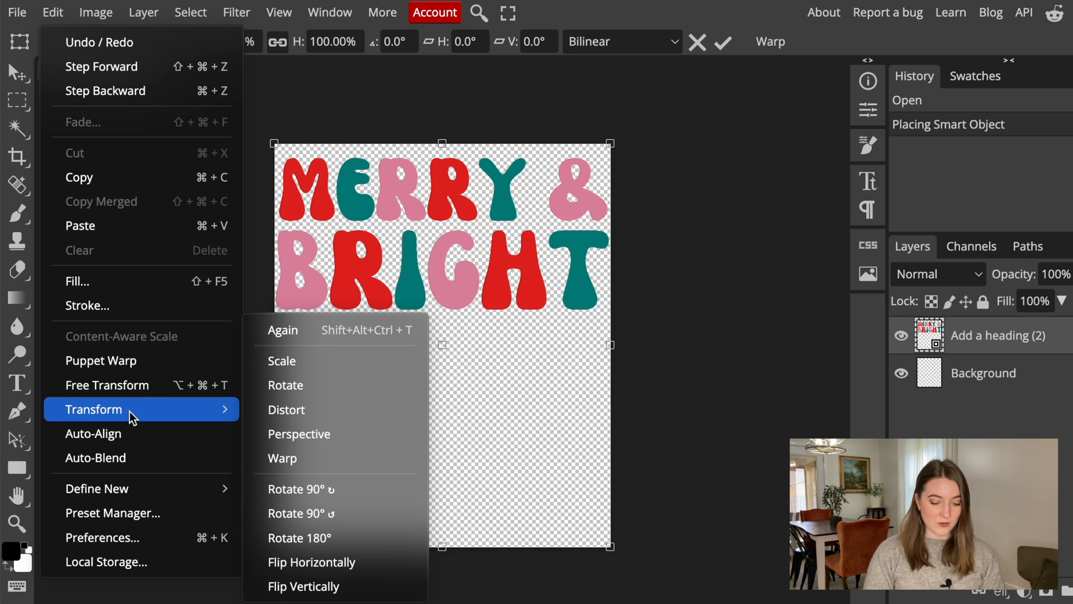
{"action": "left_click", "coordinate": [282, 458]}
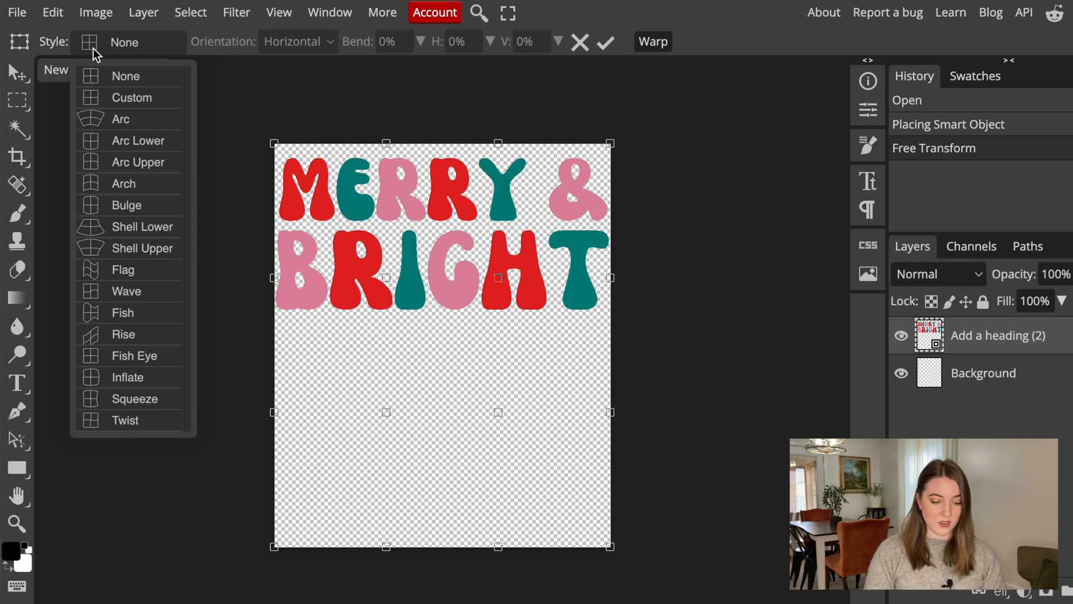
{"action": "mouse_move", "coordinate": [94, 76]}
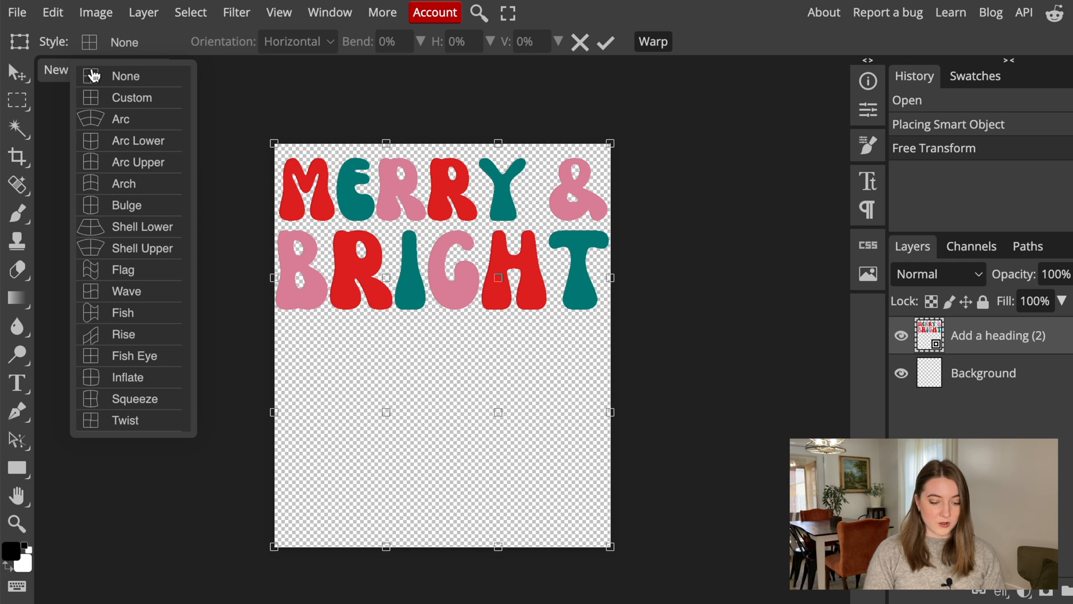
{"action": "mouse_move", "coordinate": [127, 121]}
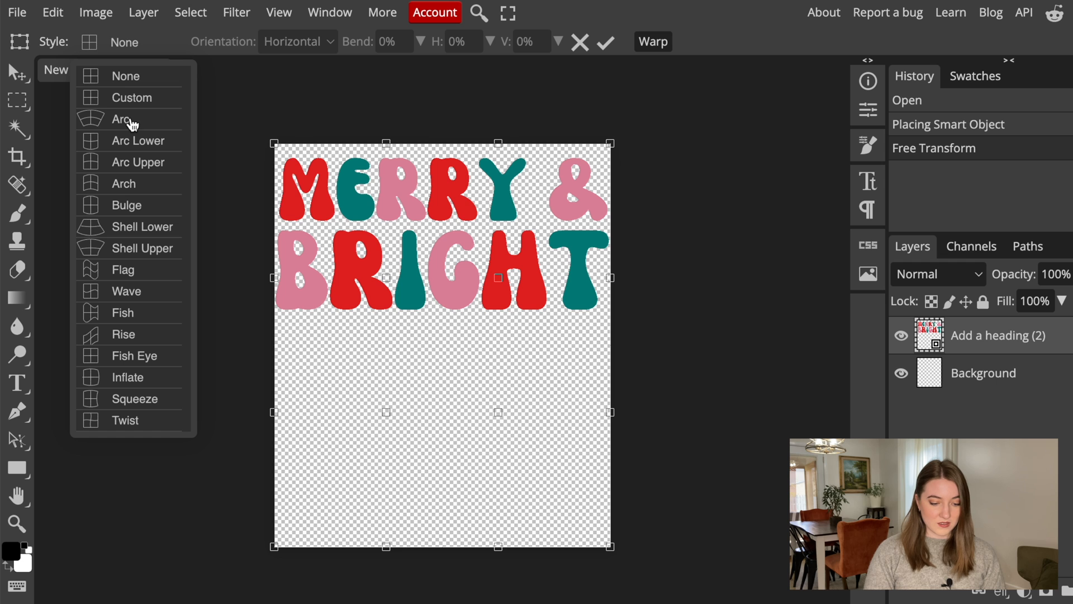
{"action": "mouse_move", "coordinate": [143, 166]}
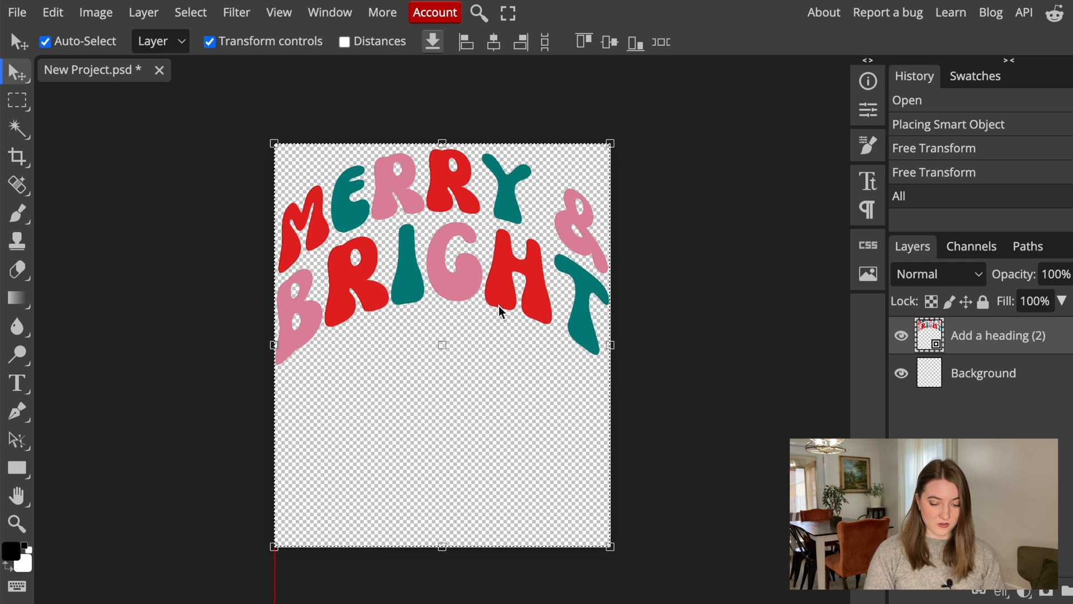
{"action": "left_click_drag", "start_coordinate": [480, 312], "coordinate": [479, 306]}
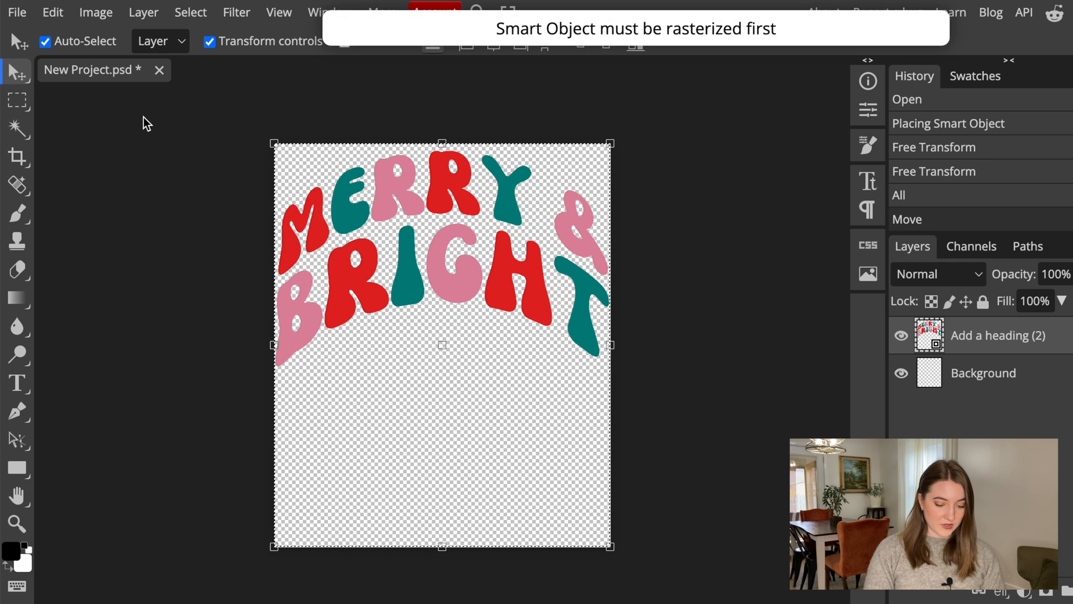
{"action": "left_click", "coordinate": [51, 12]}
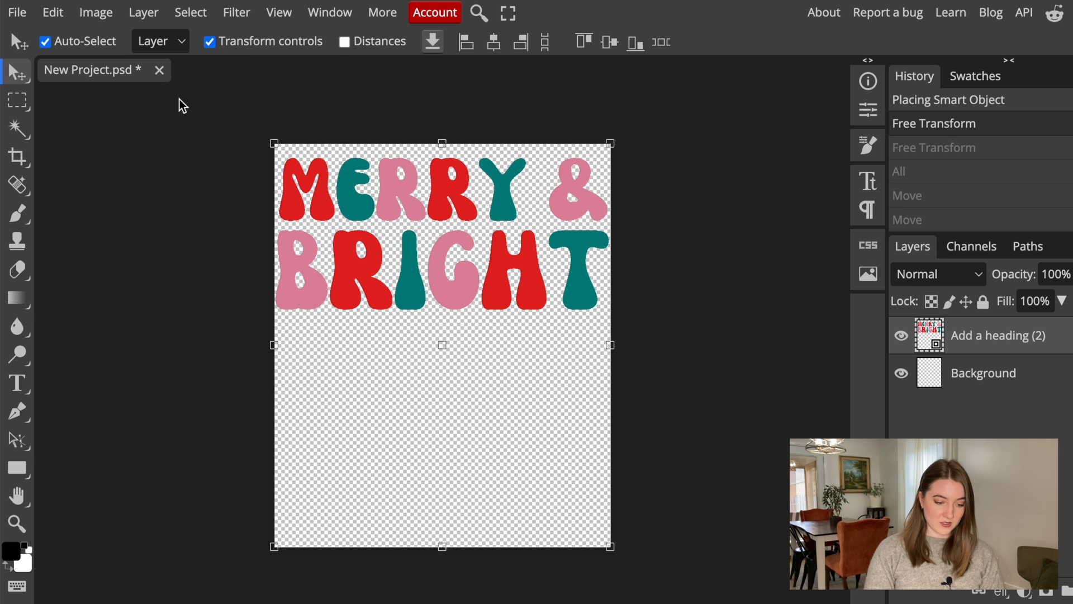
Warp the lettering with the Flag style at 15% bend
{"action": "left_click", "coordinate": [51, 12]}
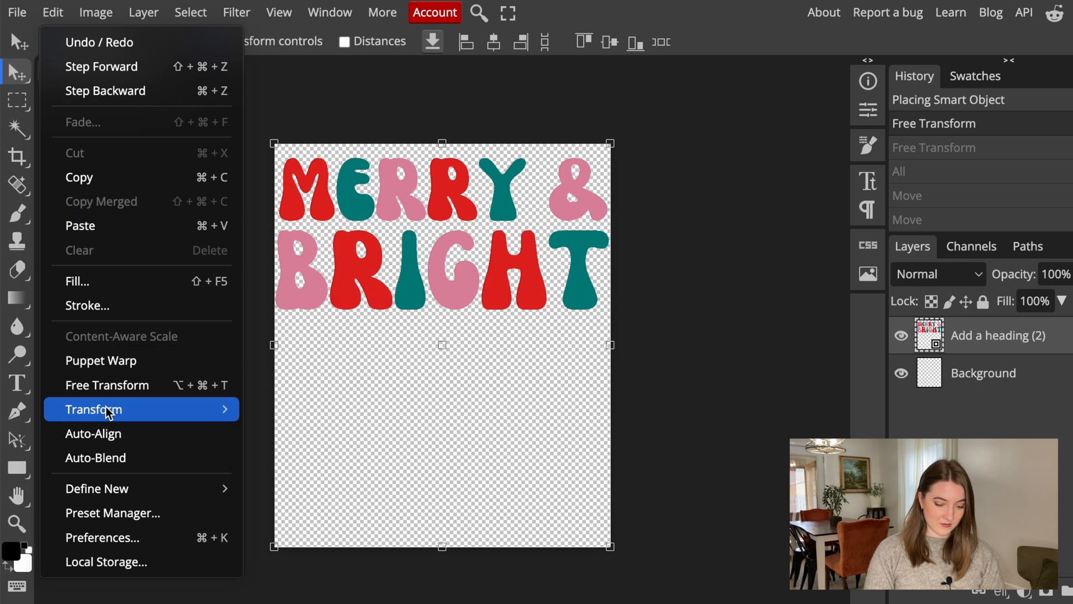
{"action": "left_click", "coordinate": [94, 409]}
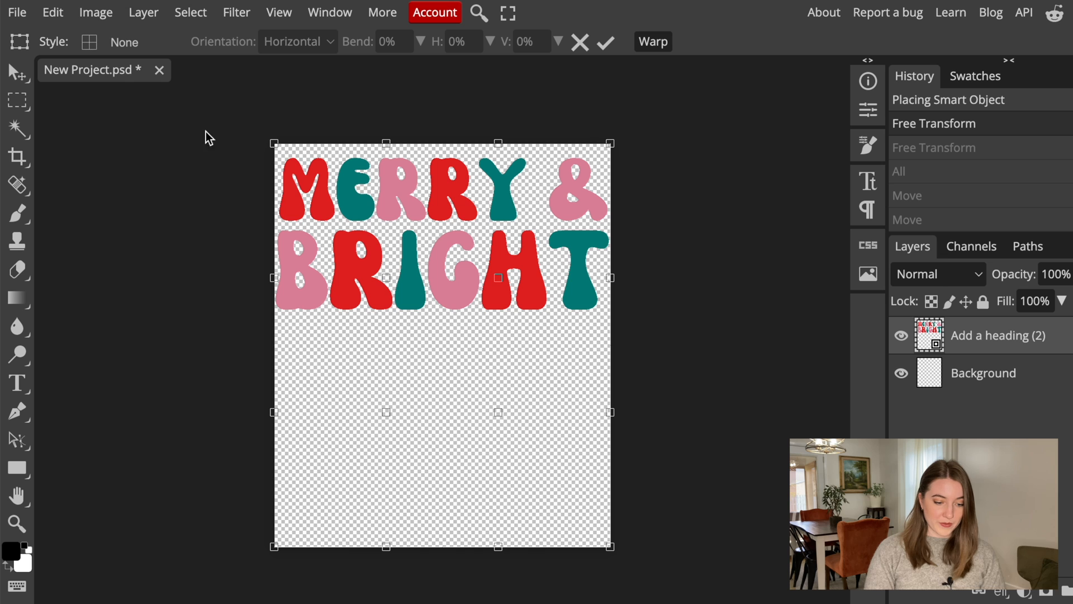
{"action": "left_click", "coordinate": [90, 42]}
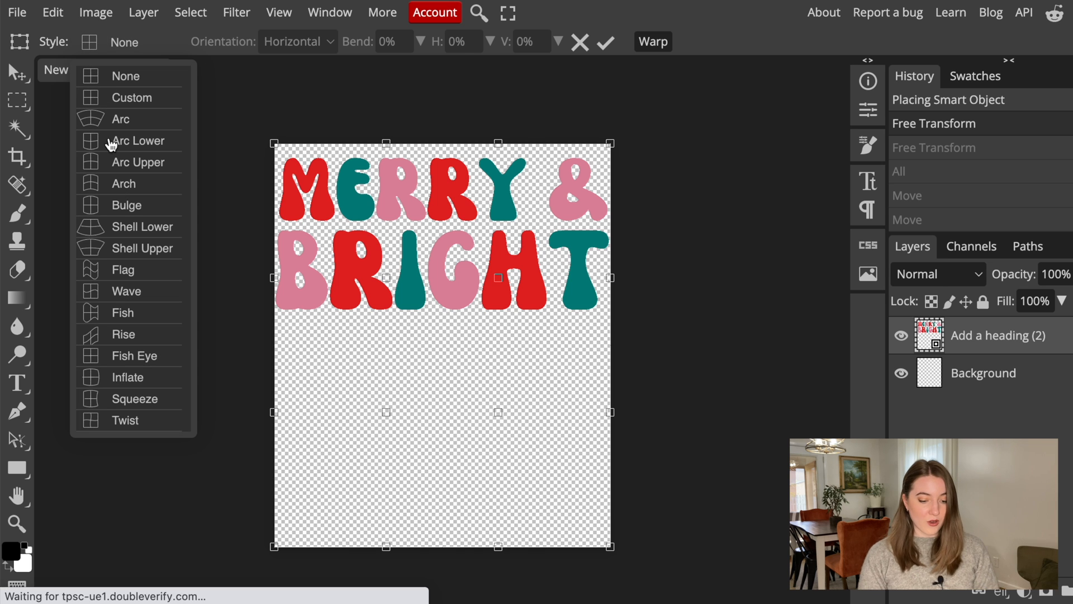
{"action": "mouse_move", "coordinate": [132, 230]}
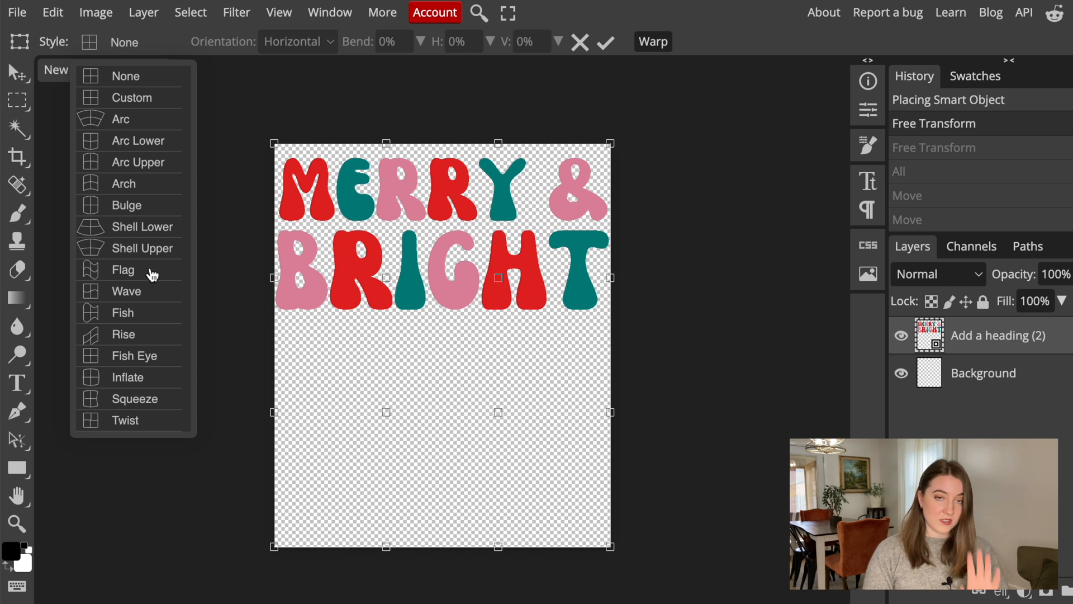
{"action": "mouse_move", "coordinate": [159, 272]}
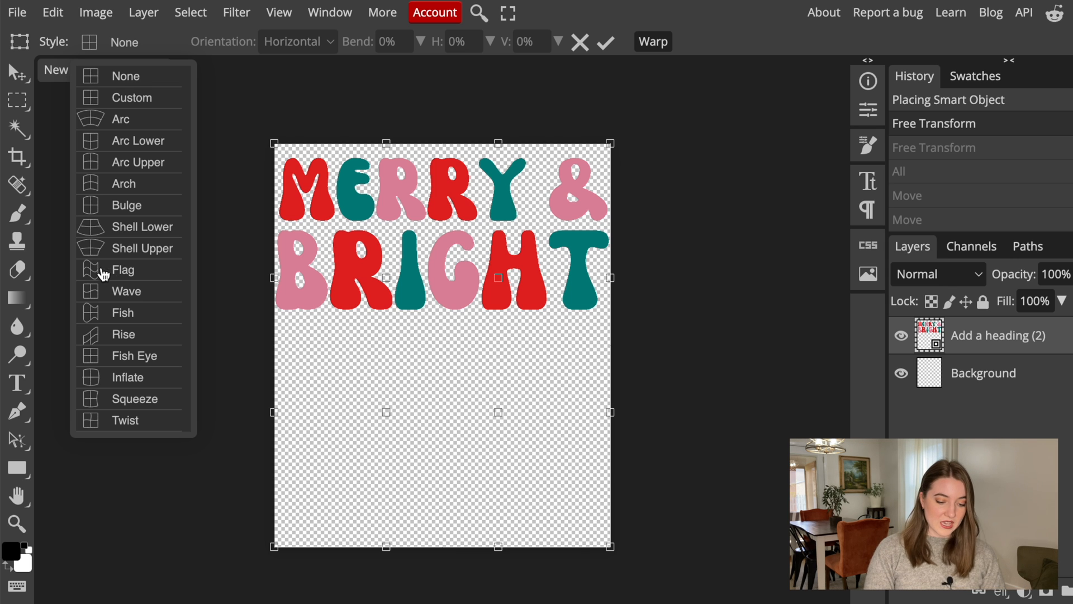
{"action": "mouse_move", "coordinate": [93, 273]}
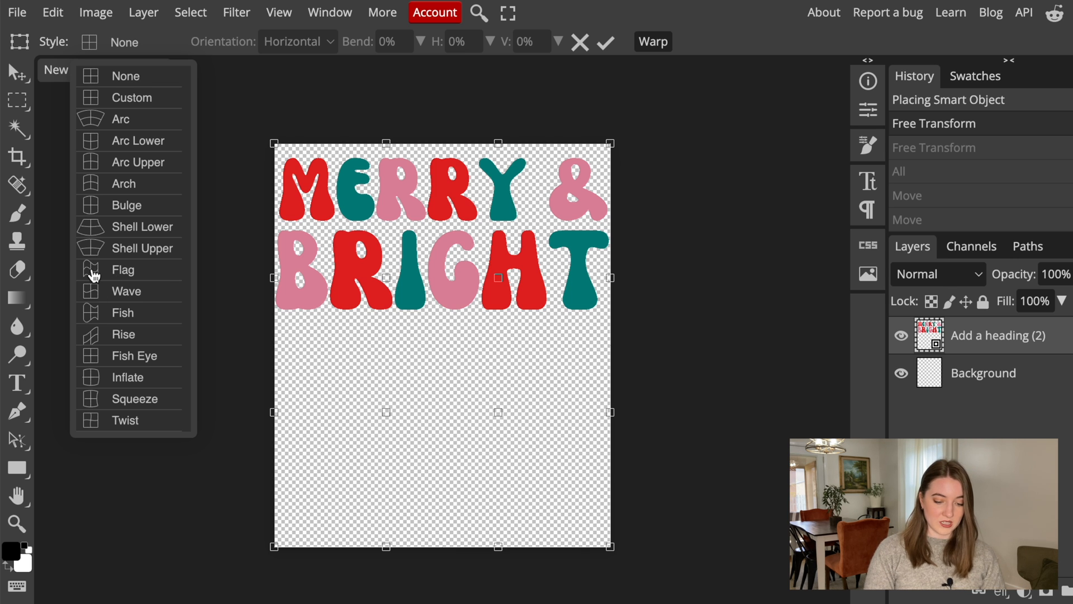
{"action": "left_click", "coordinate": [123, 269]}
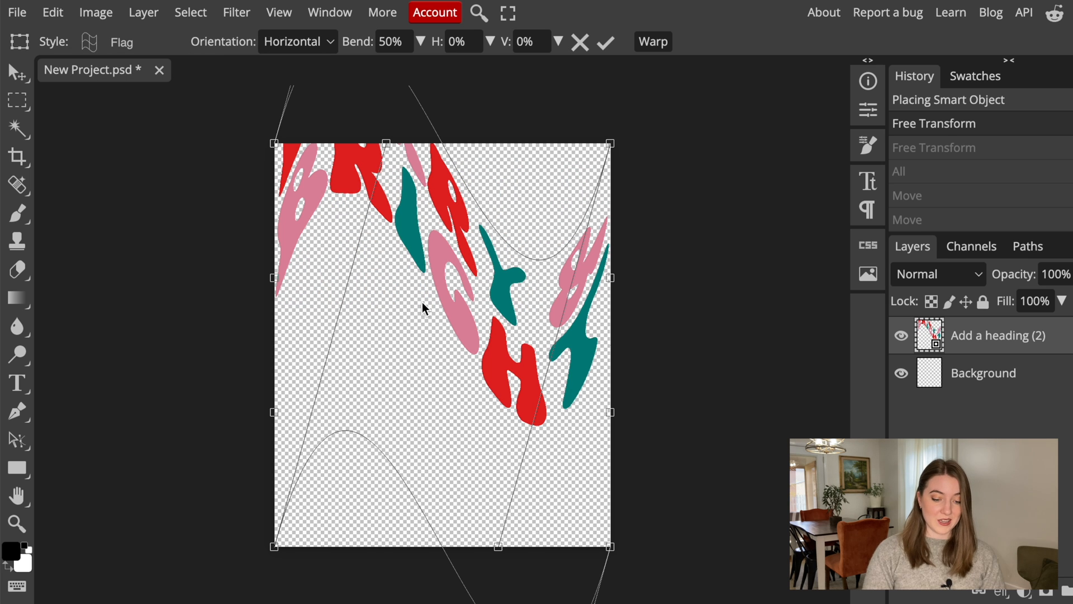
{"action": "mouse_move", "coordinate": [351, 85]}
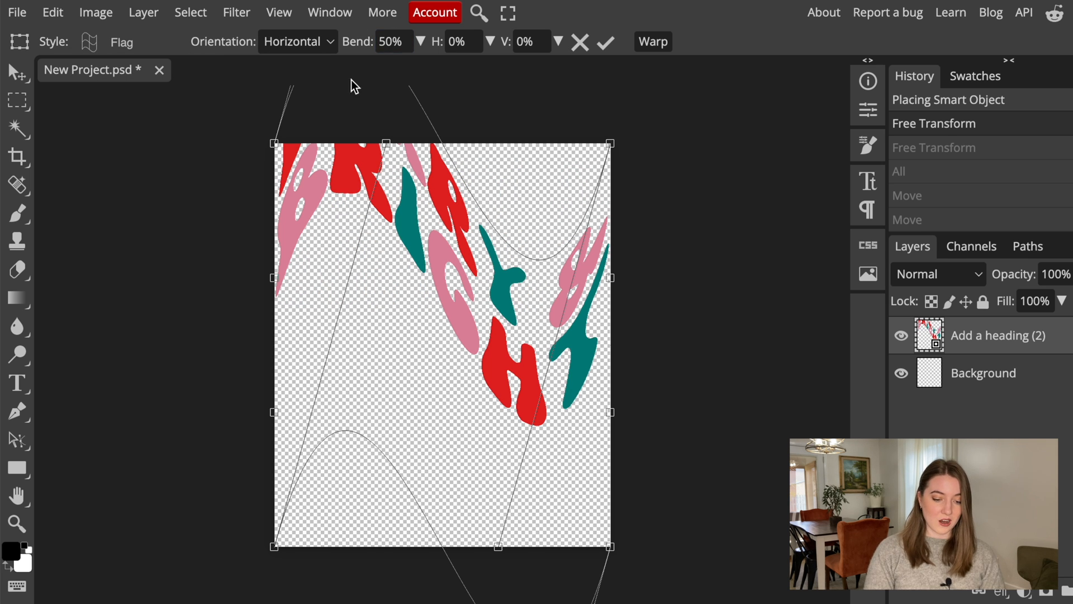
{"action": "mouse_move", "coordinate": [406, 100]}
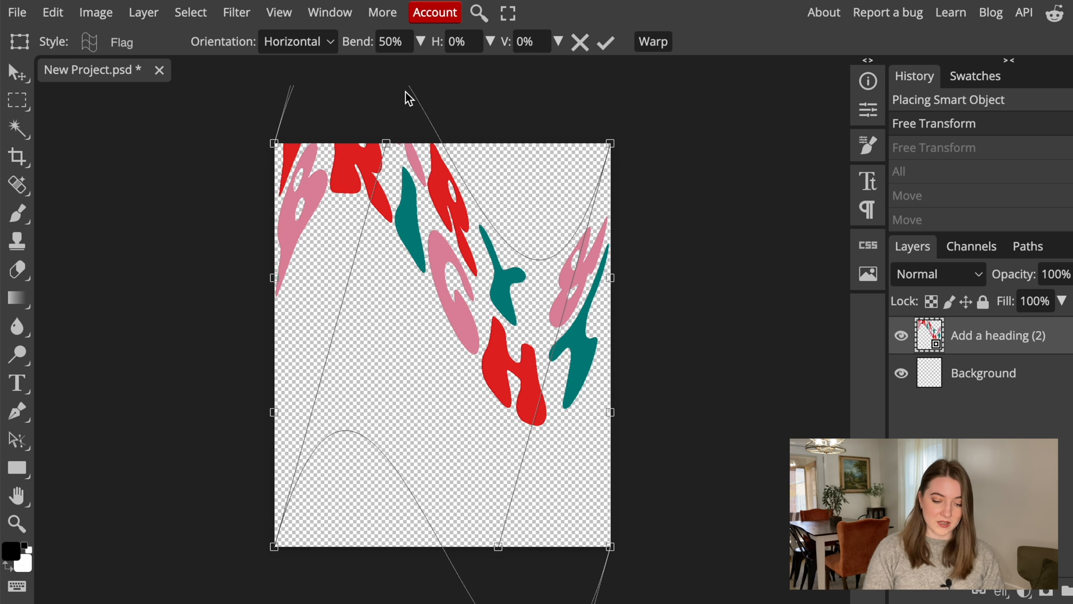
{"action": "left_click", "coordinate": [393, 41]}
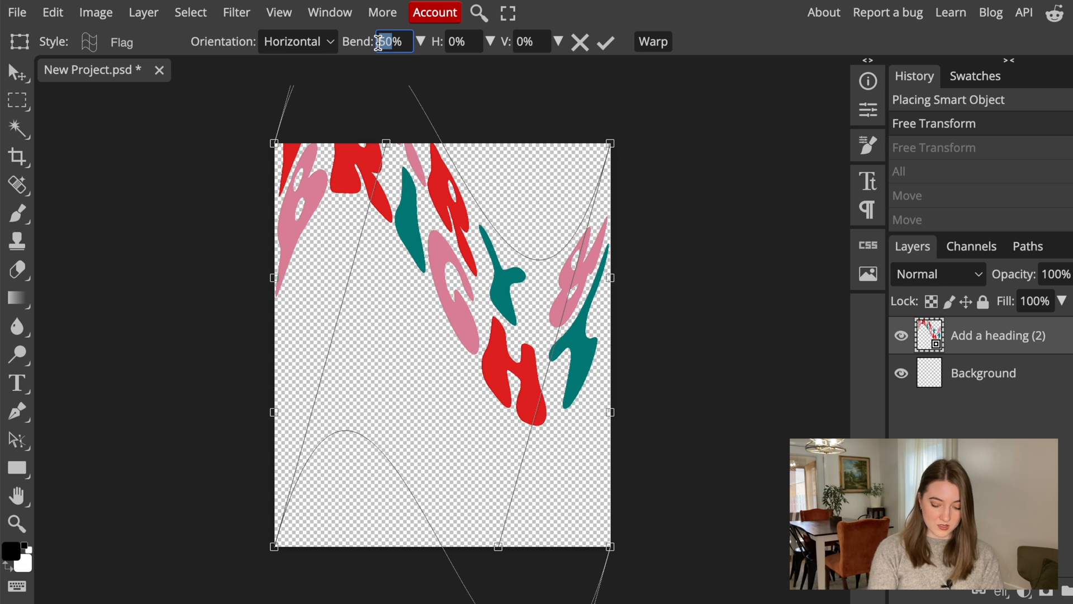
{"action": "type", "text": "15%"}
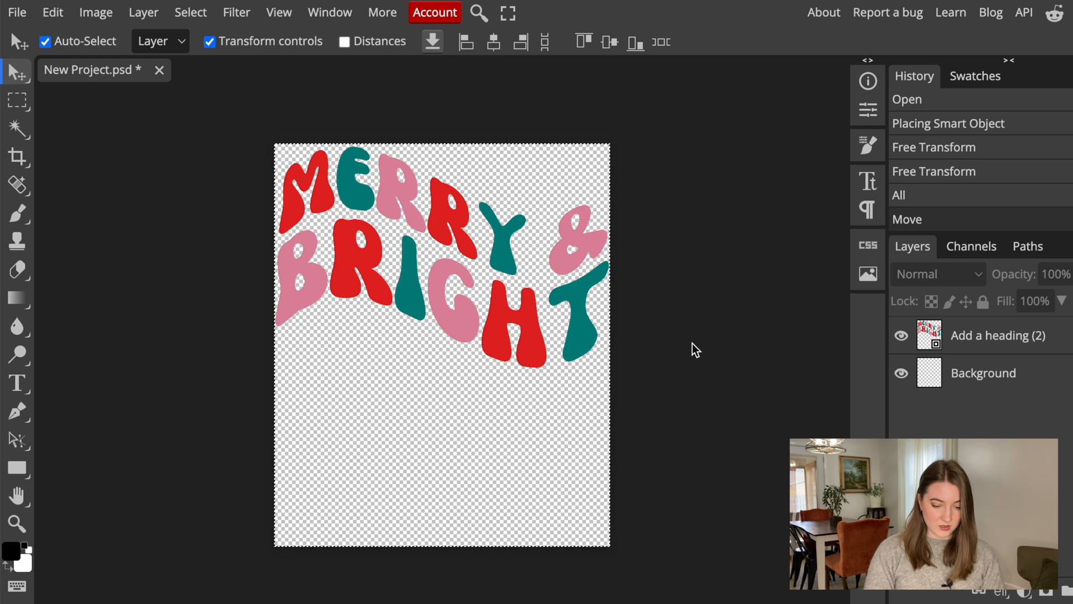
Export the design as a PNG named MERRY BRIGHT via File > Export as
{"action": "left_click", "coordinate": [21, 12]}
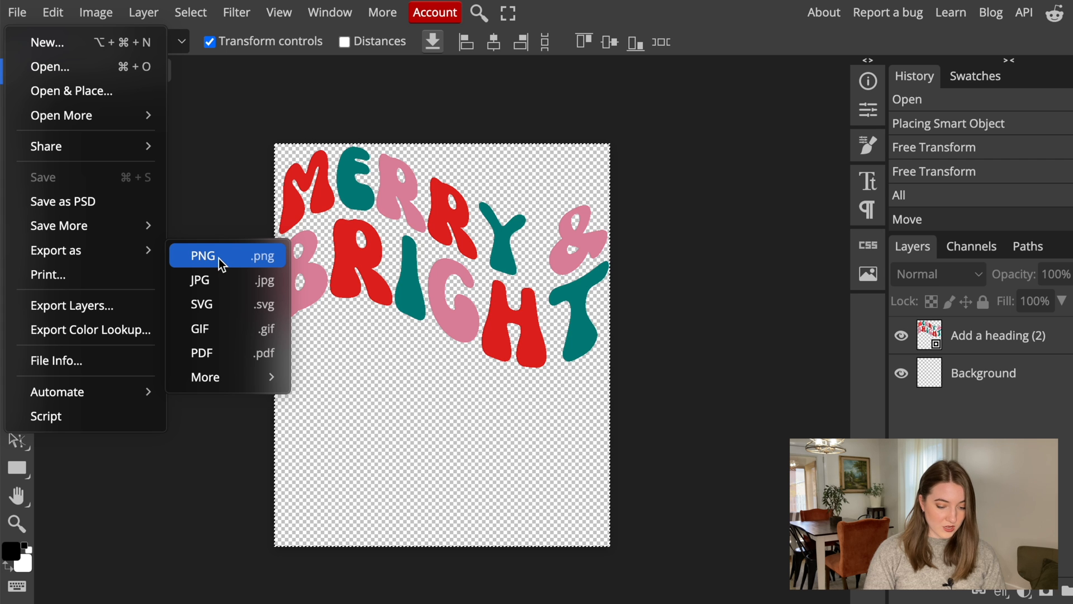
{"action": "left_click", "coordinate": [202, 255]}
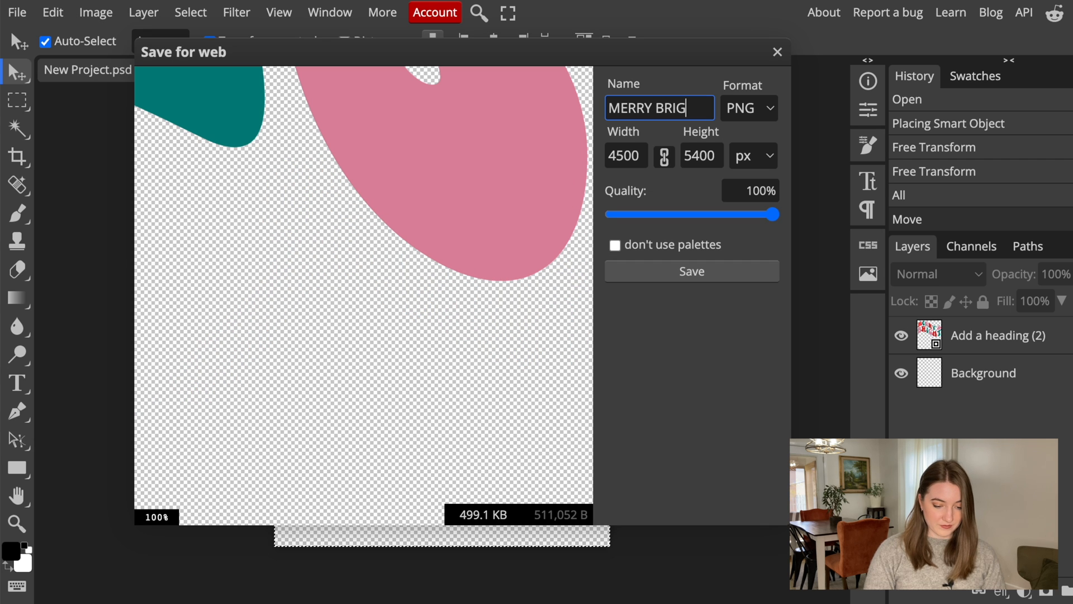
{"action": "type", "text": "HT"}
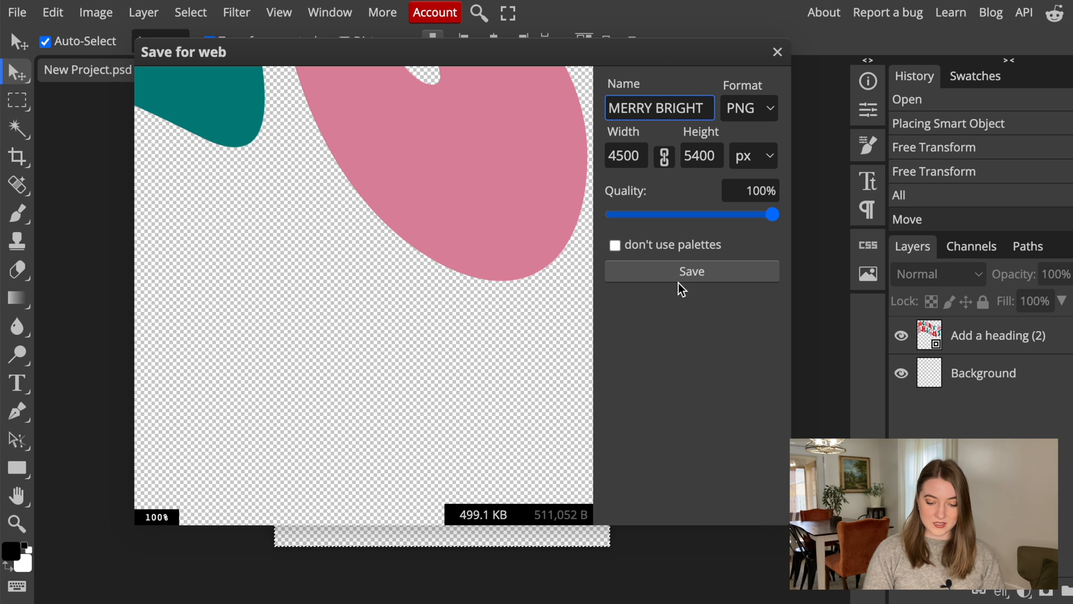
{"action": "left_click", "coordinate": [692, 270]}
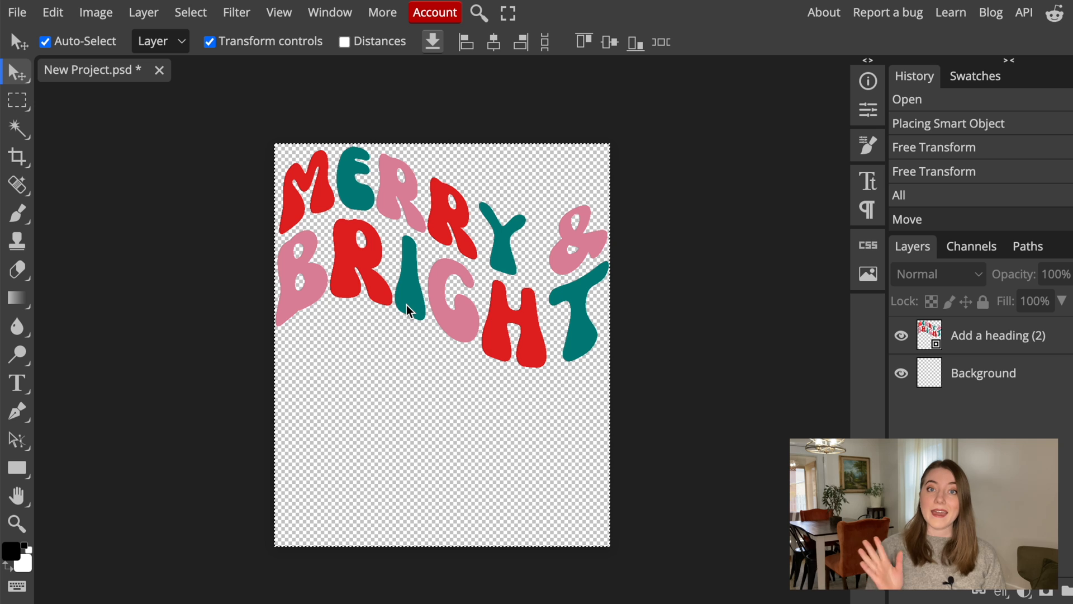
{"action": "mouse_move", "coordinate": [754, 276]}
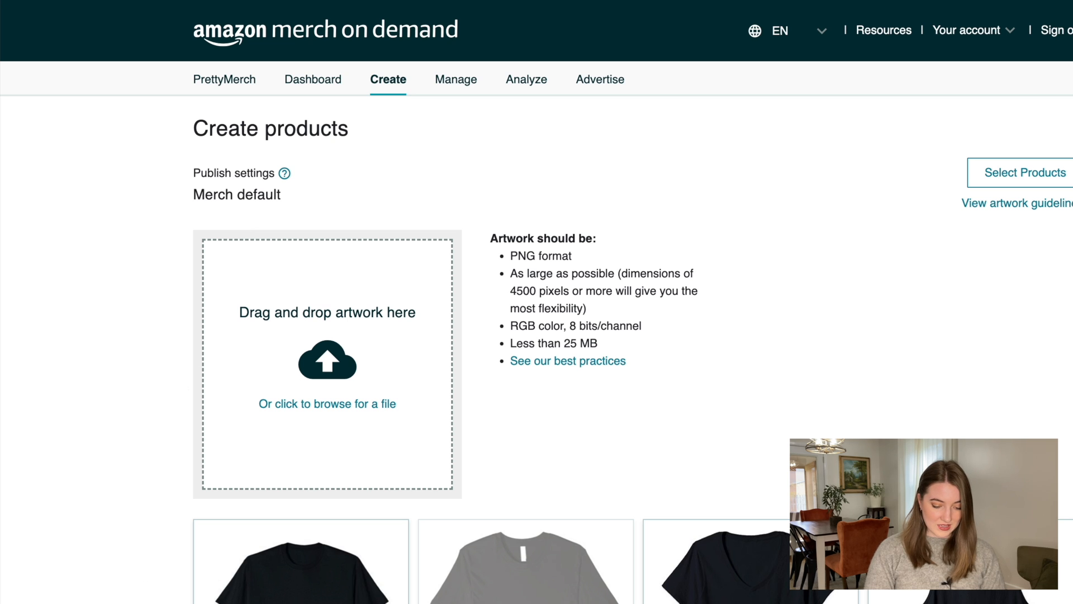
Upload MERRY BRIGHT.png, then enable white and preview Grass in the Standard t-shirt colours
{"action": "left_click", "coordinate": [327, 403]}
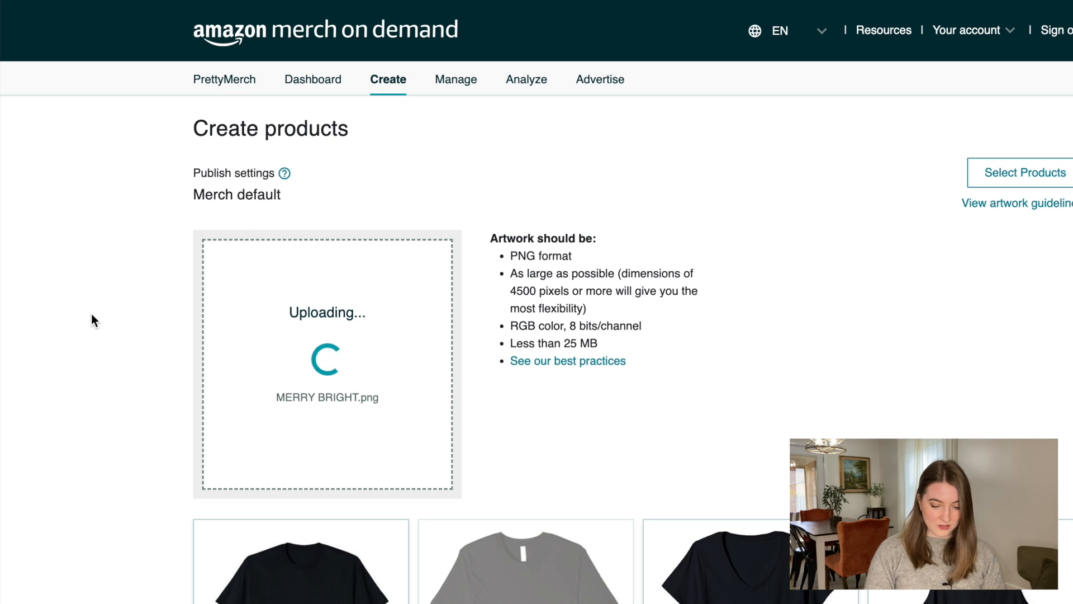
{"action": "scroll", "scroll_direction": "down", "scroll_amount": 3}
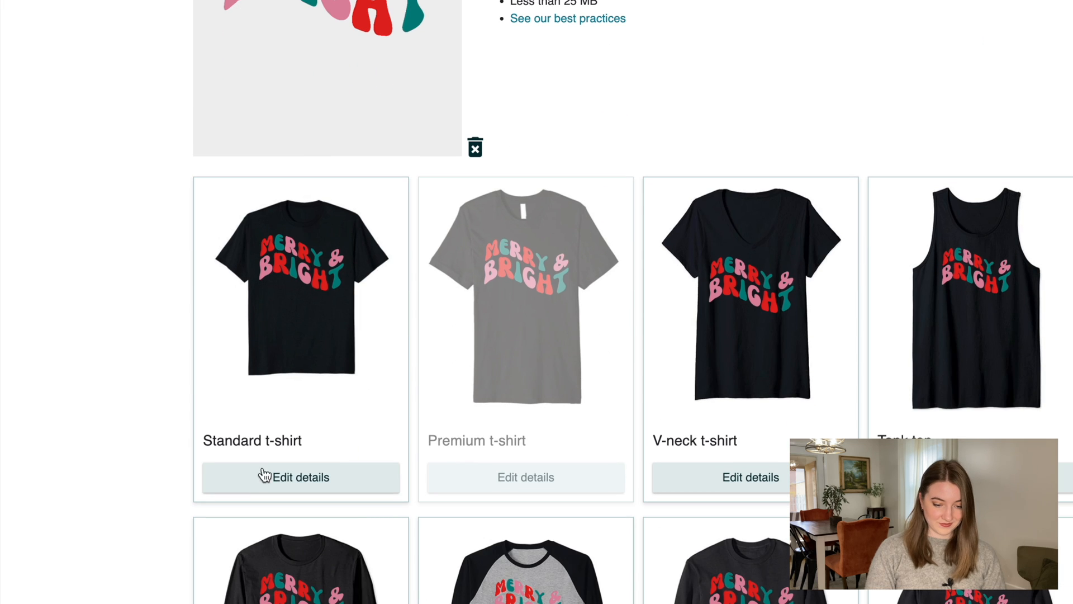
{"action": "left_click", "coordinate": [301, 476]}
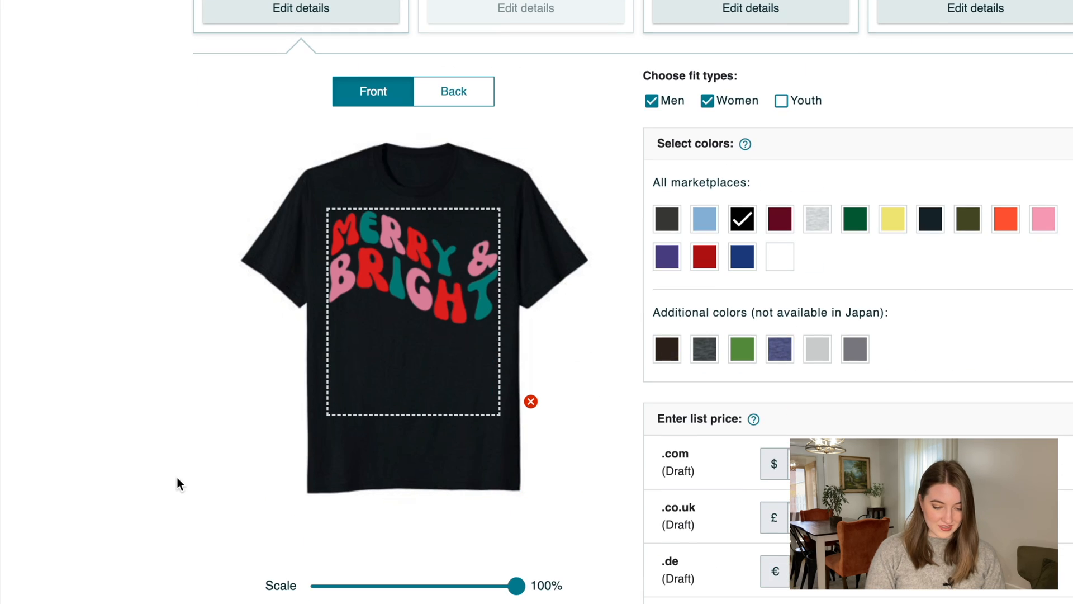
{"action": "left_click", "coordinate": [779, 257]}
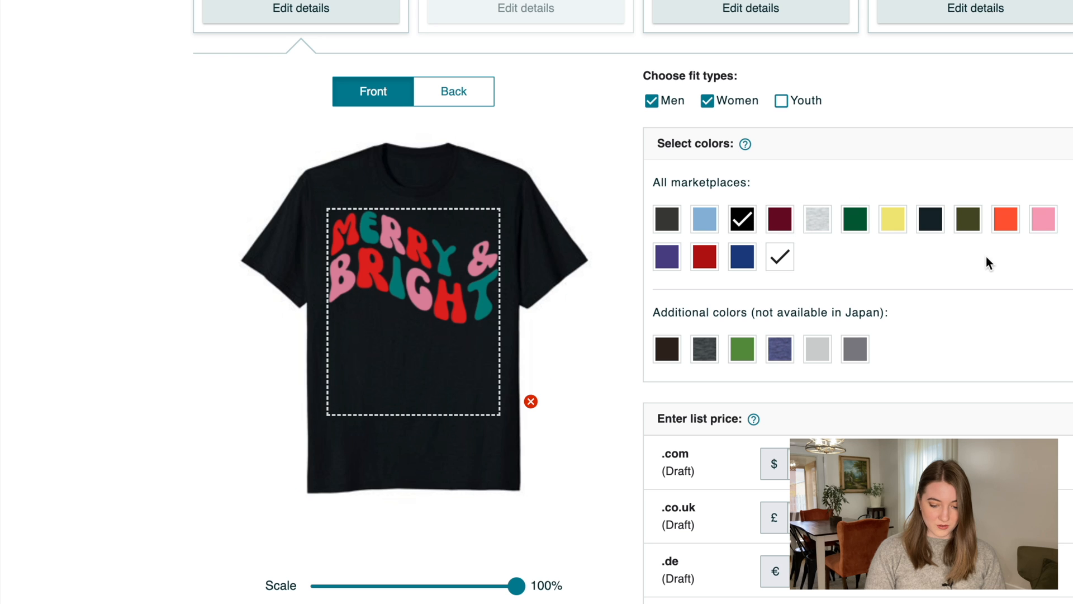
{"action": "left_click", "coordinate": [742, 348]}
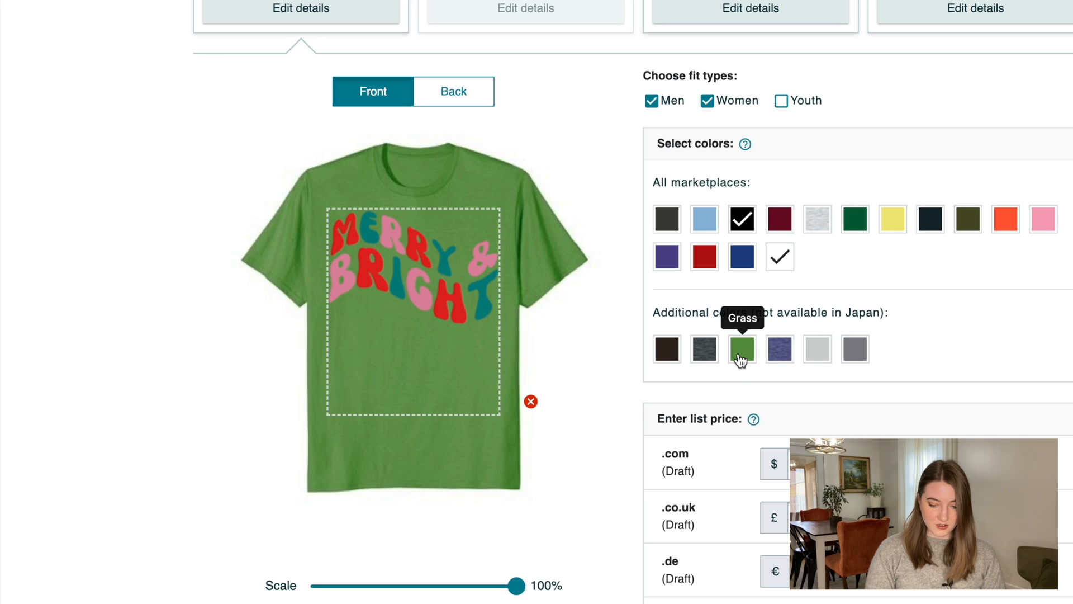